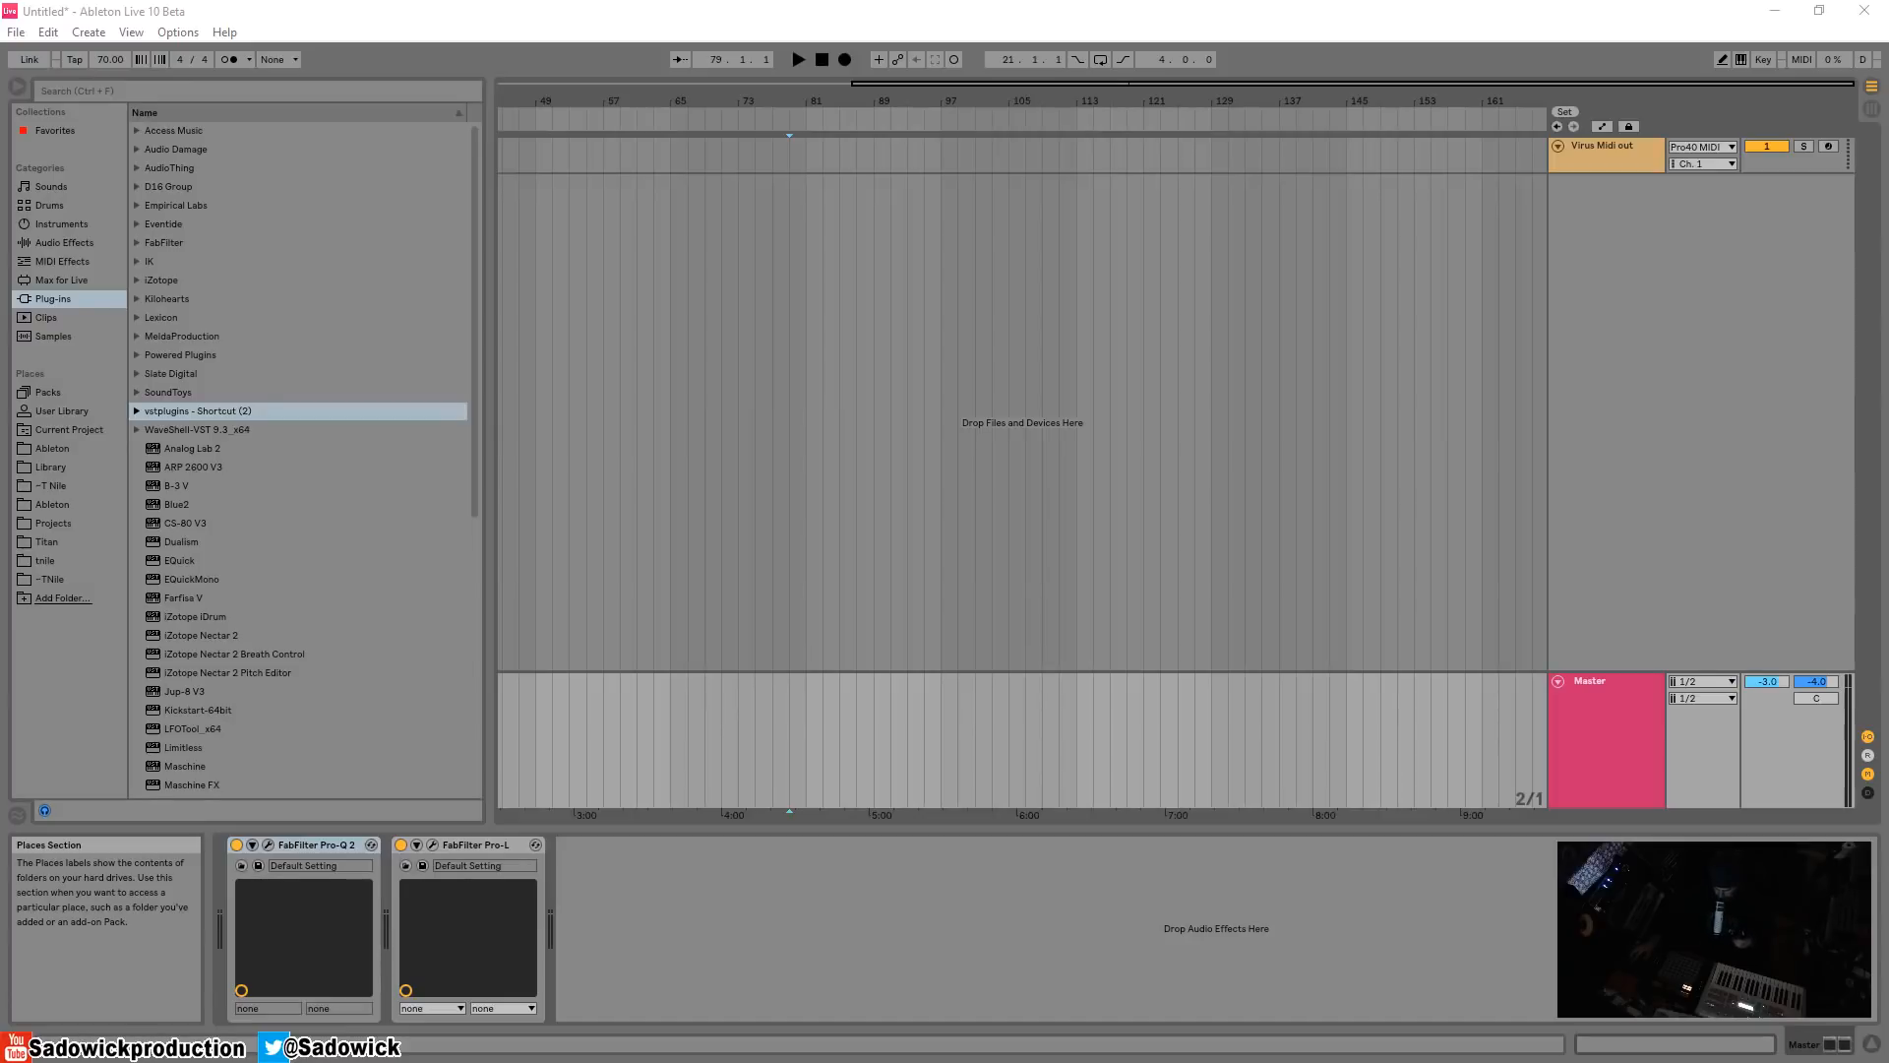
mouse_move(1352, 302)
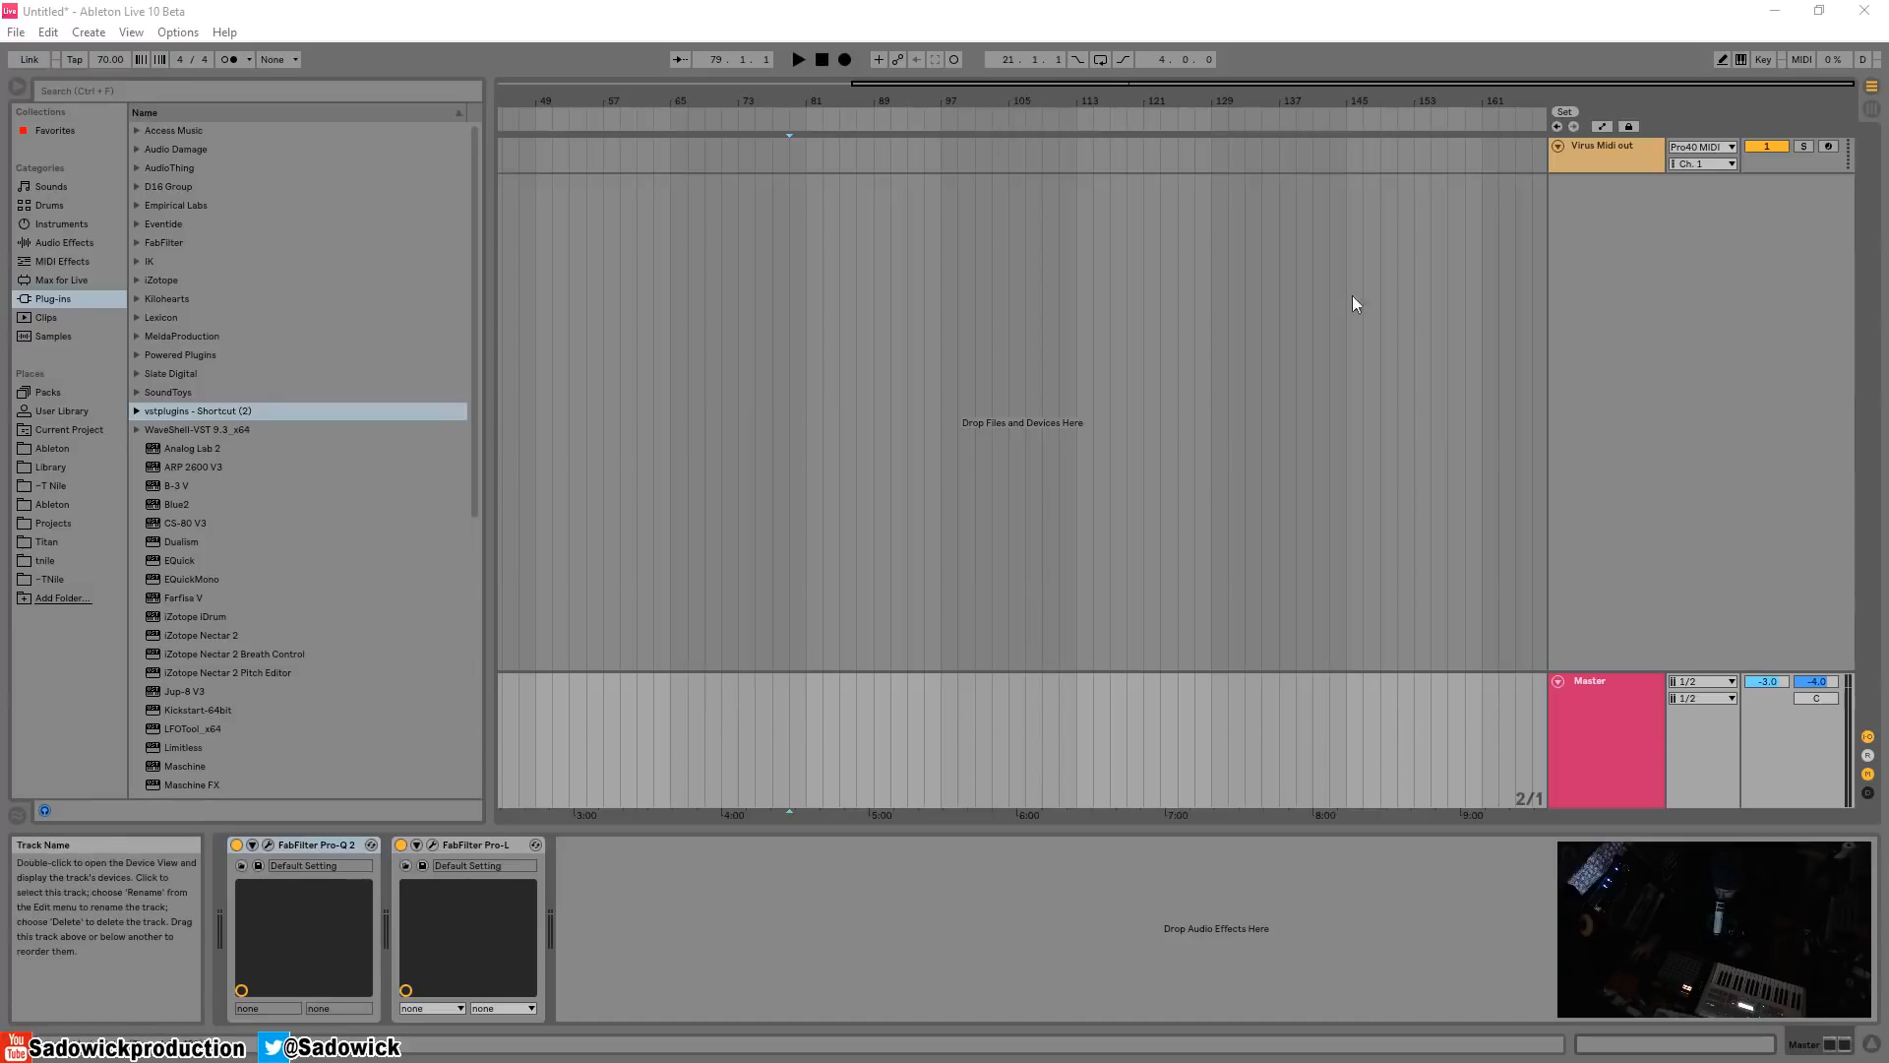
mouse_move(1615, 269)
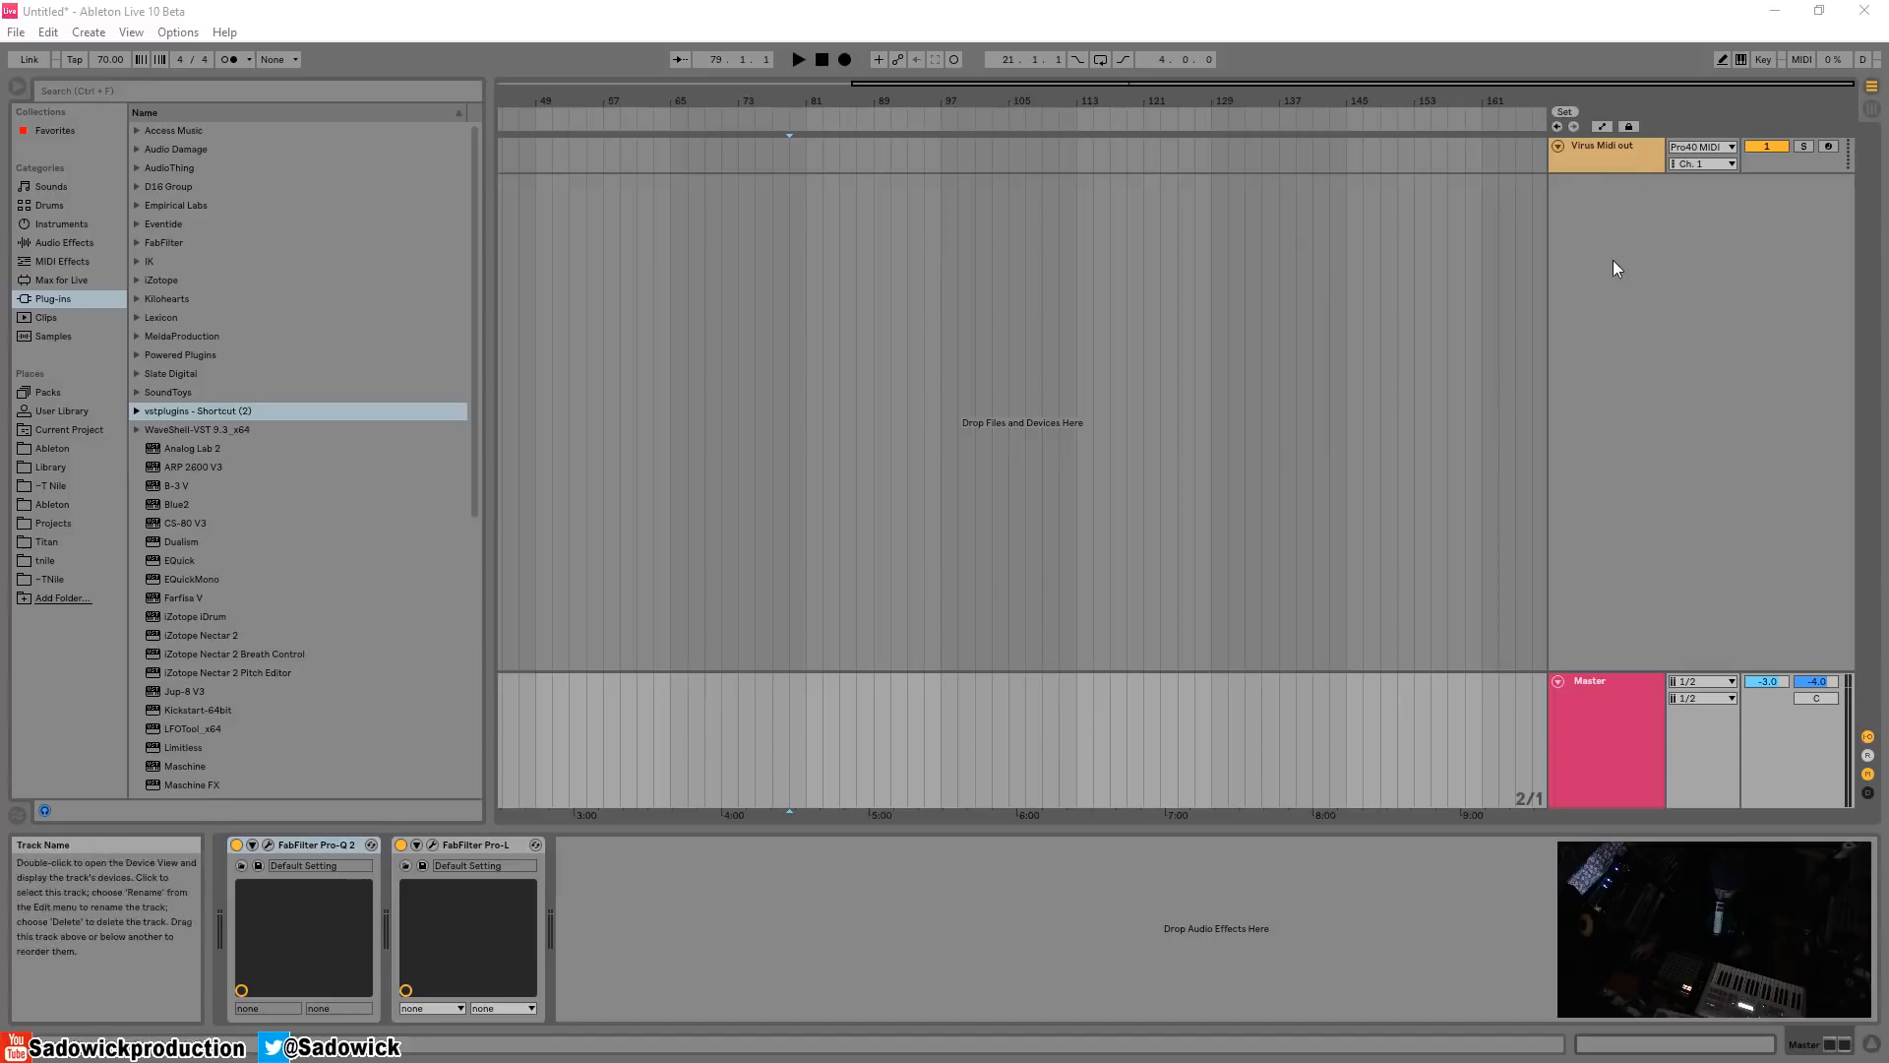
mouse_move(1617, 199)
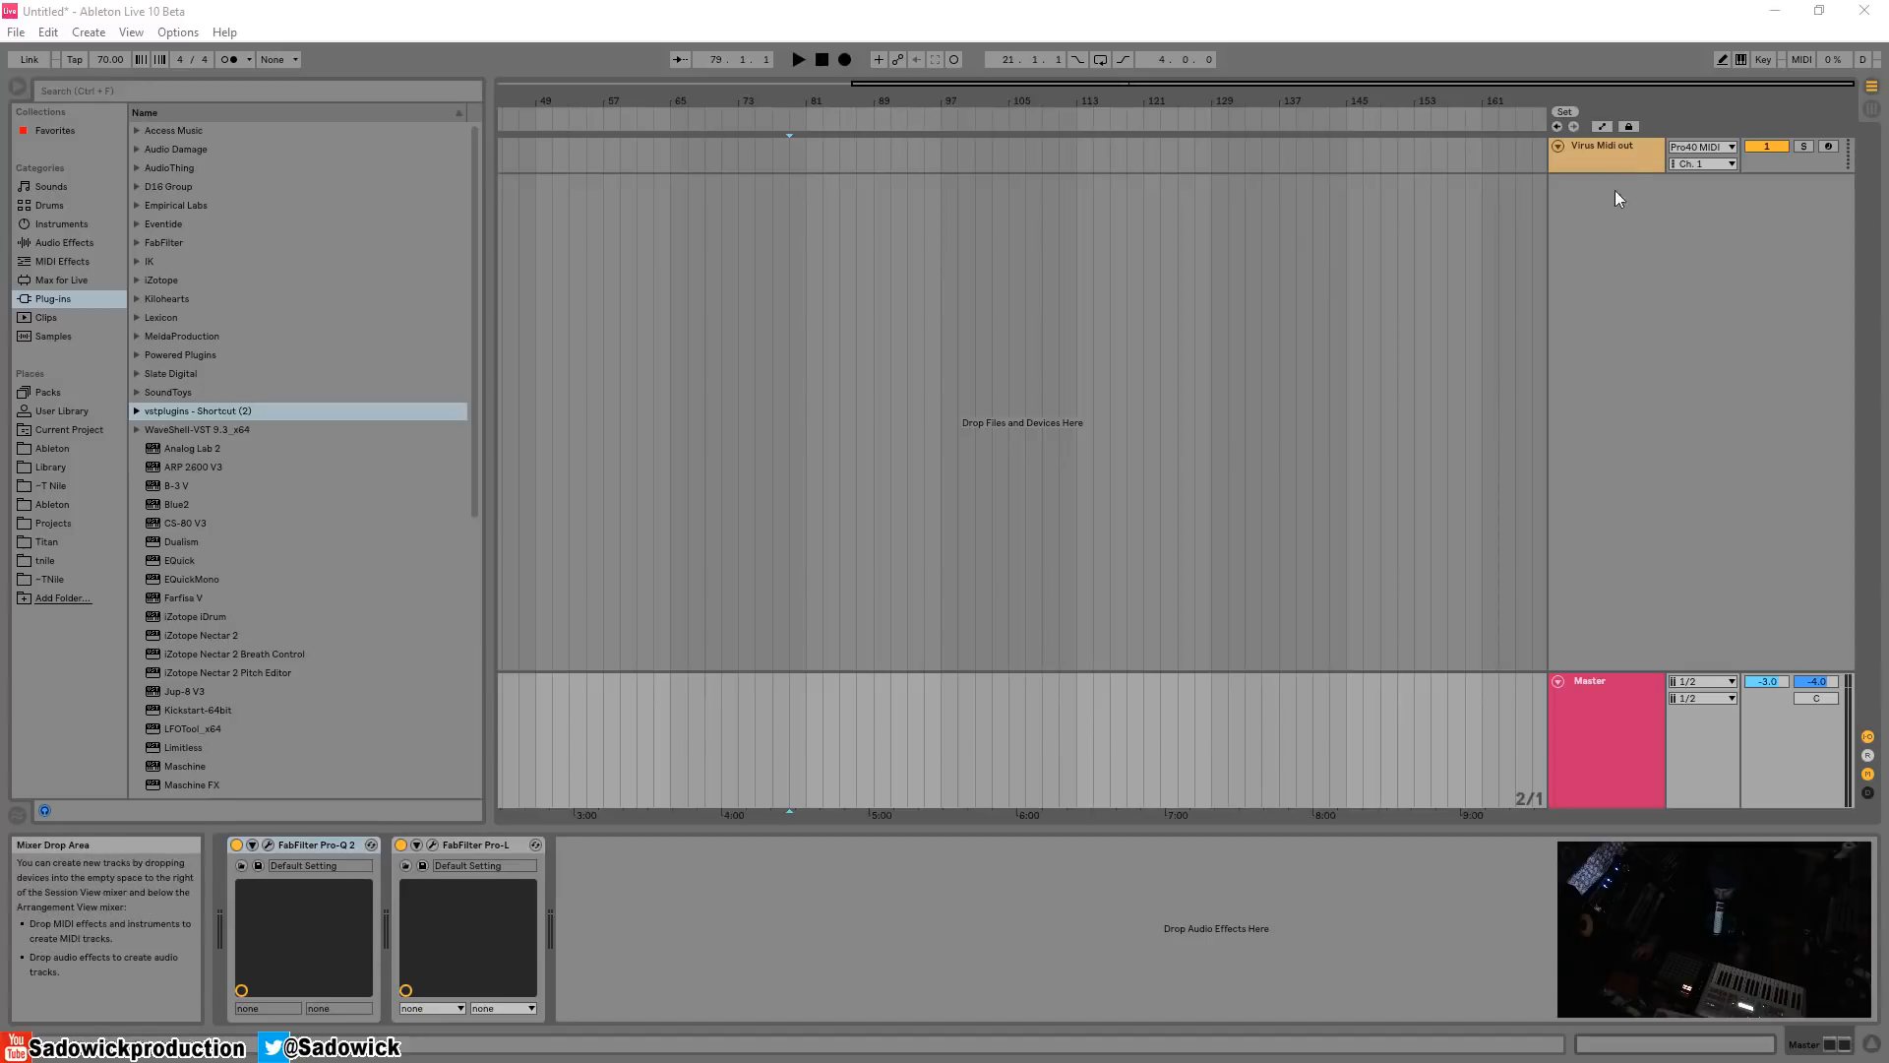
Insert MIDI tracks '2 MIDI' and '3 MIDI', and color 3 MIDI red
right_click(1618, 197)
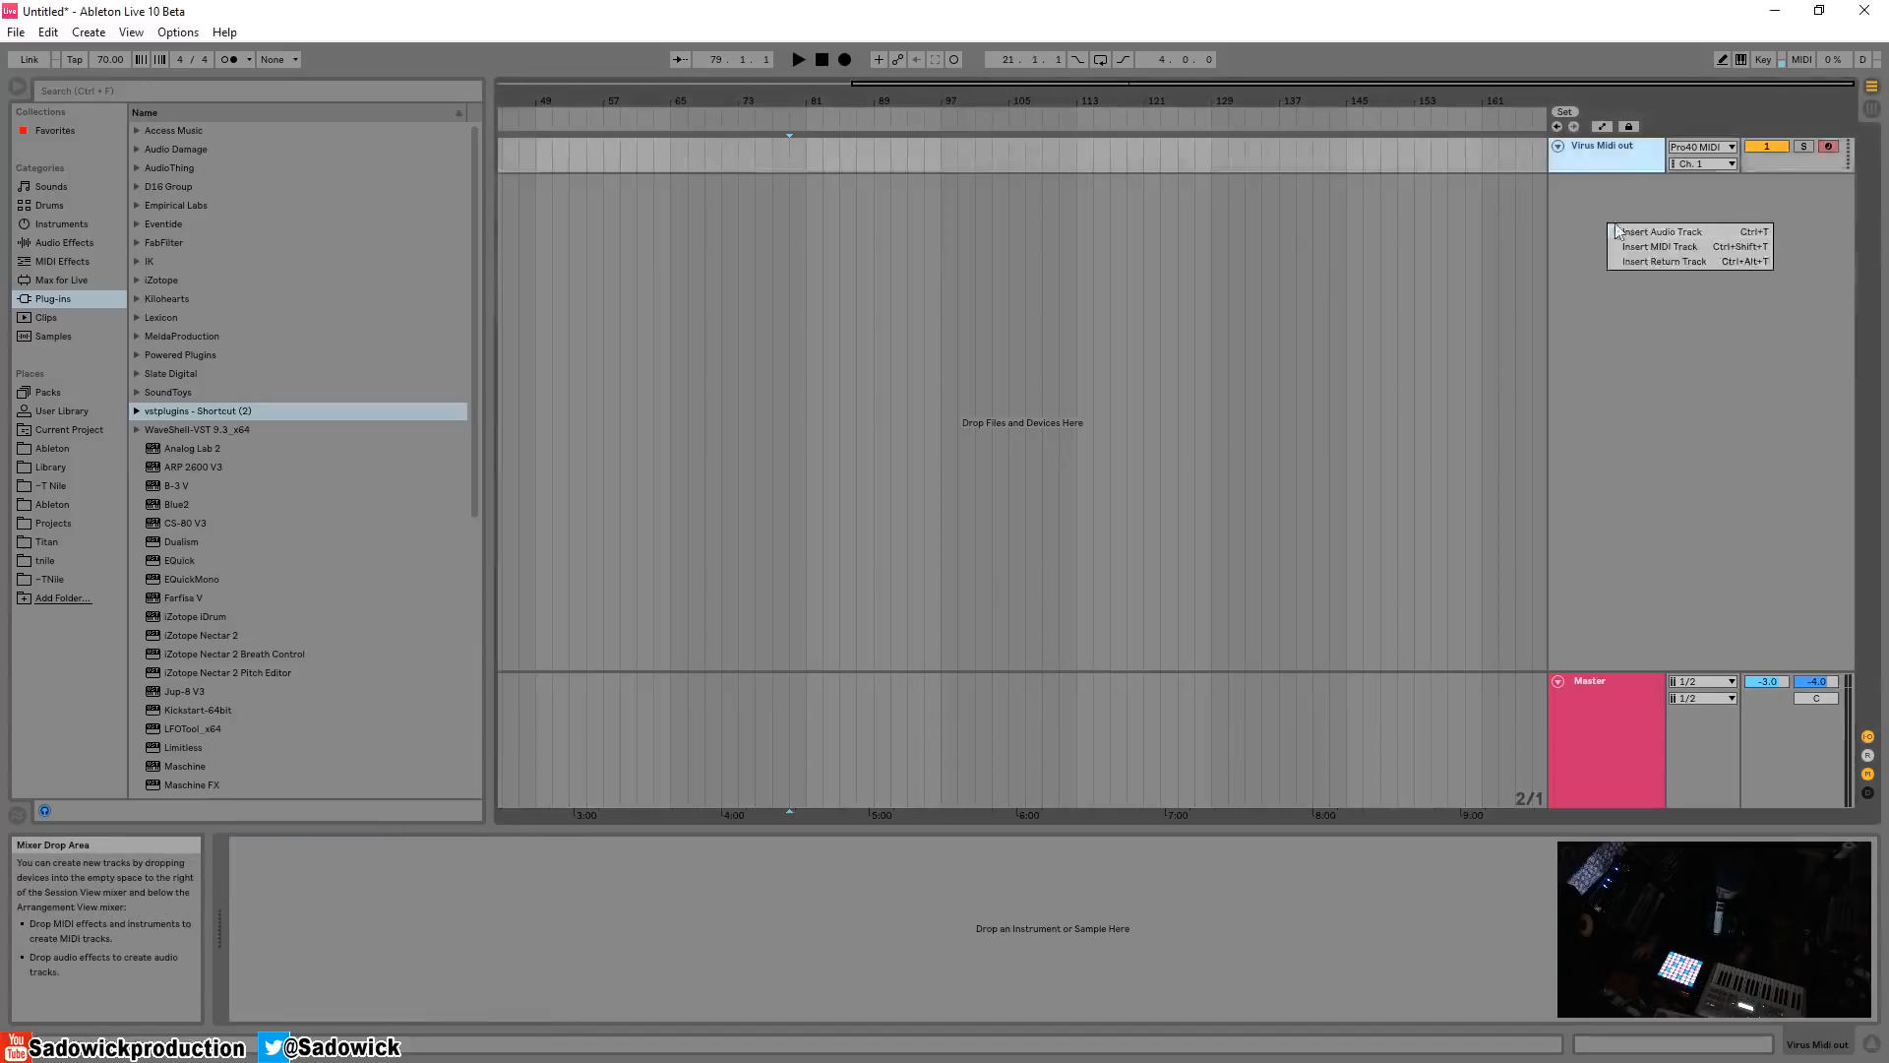
click(1658, 246)
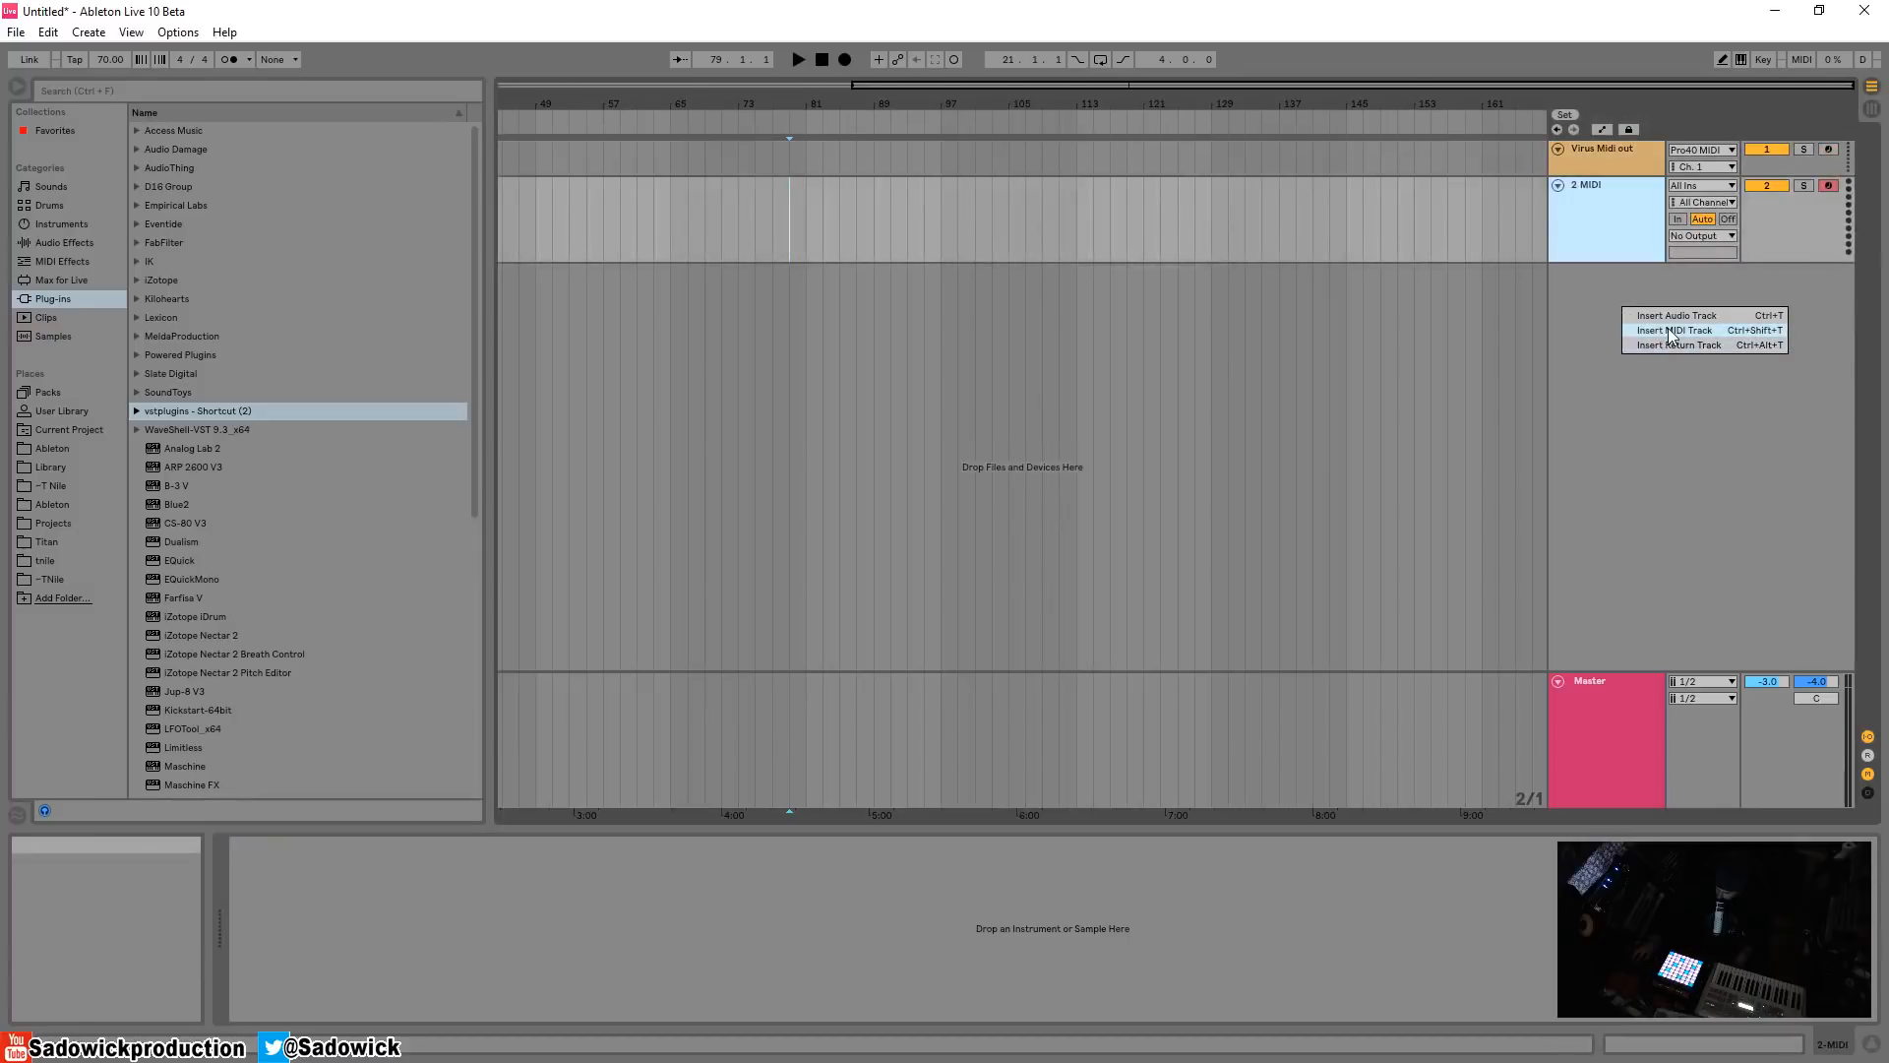
click(1674, 328)
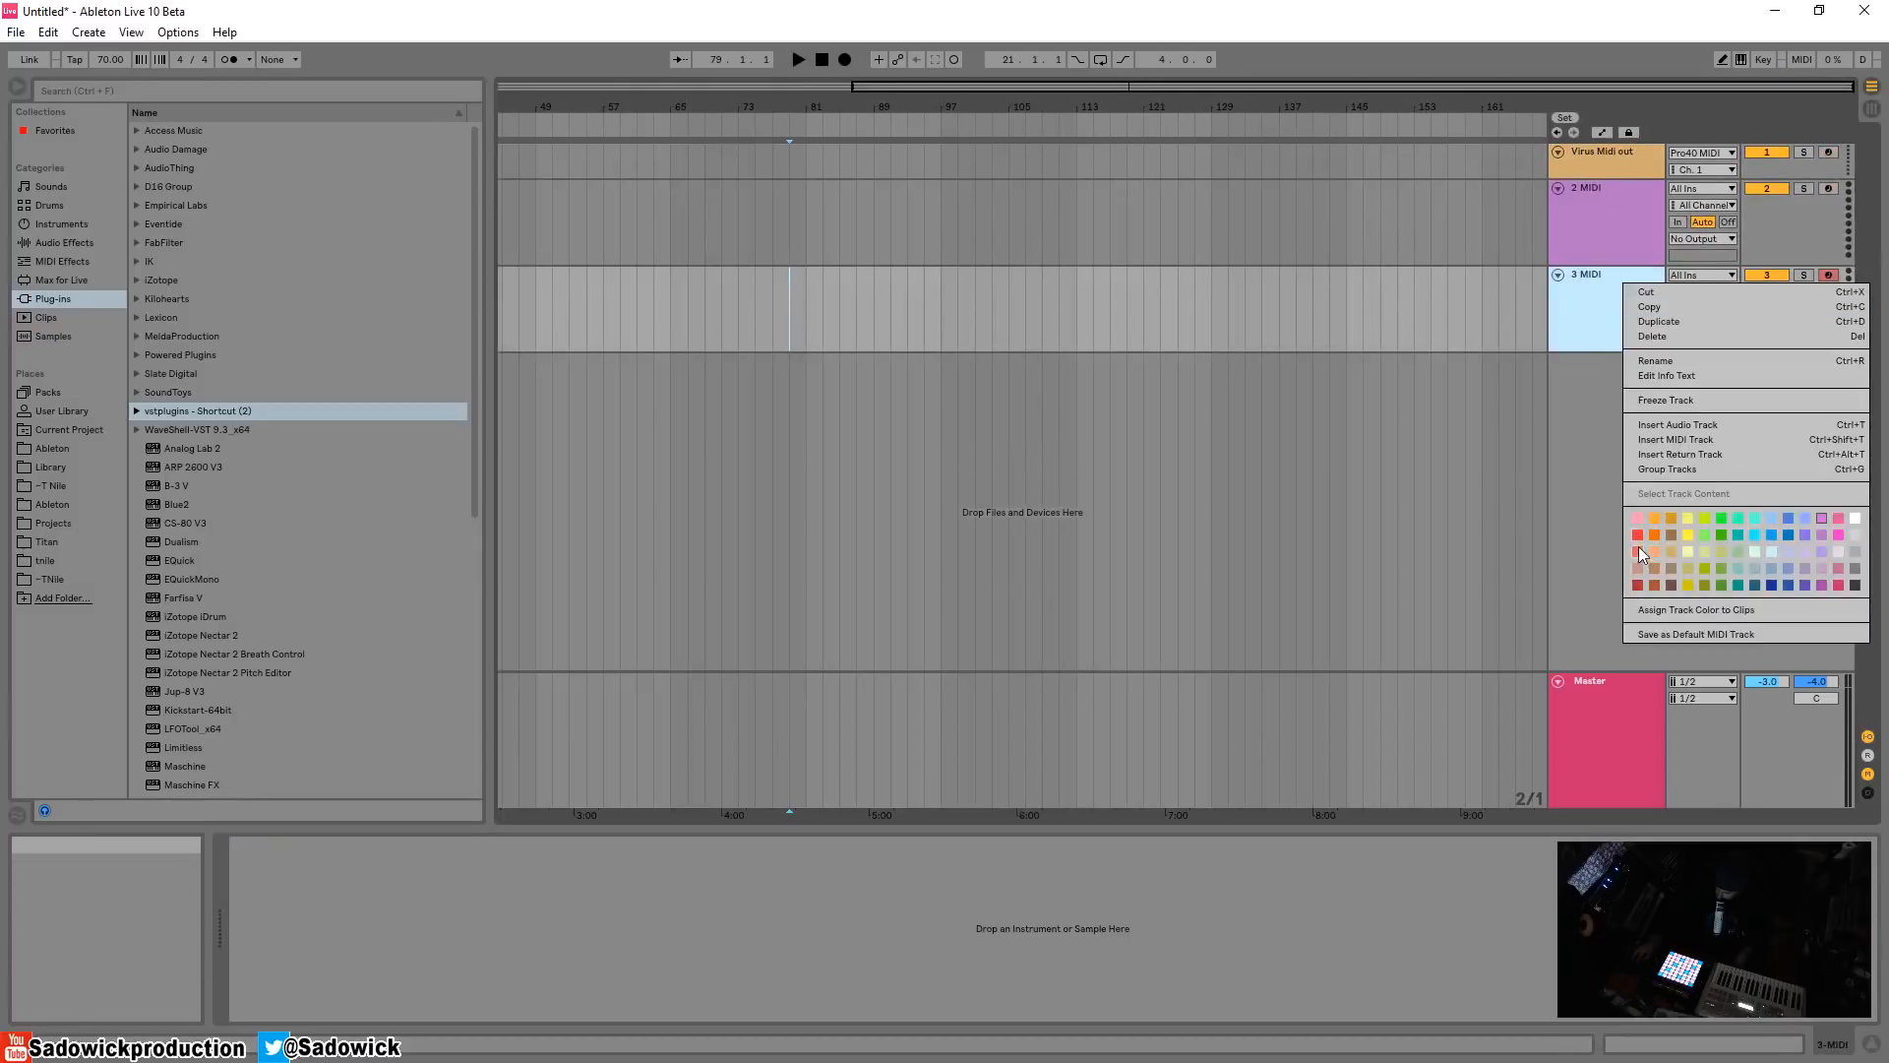
click(1636, 533)
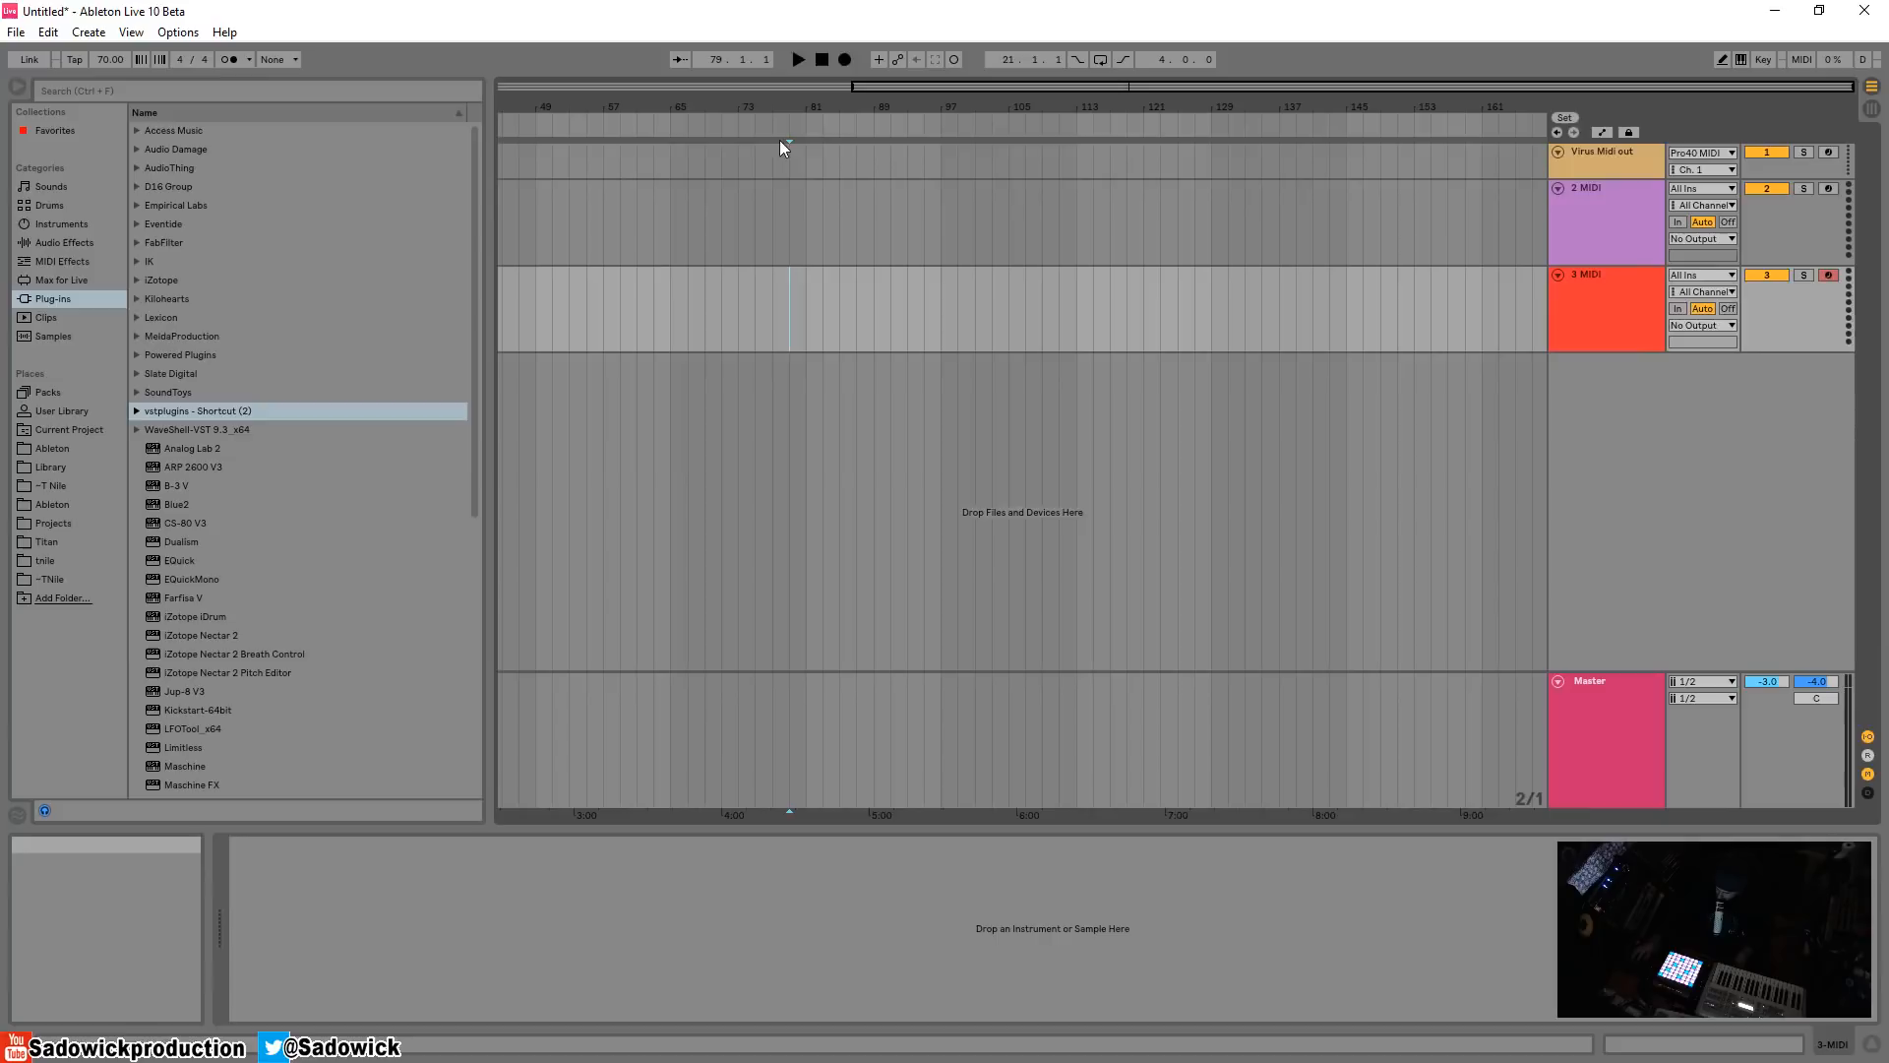
mouse_move(849, 200)
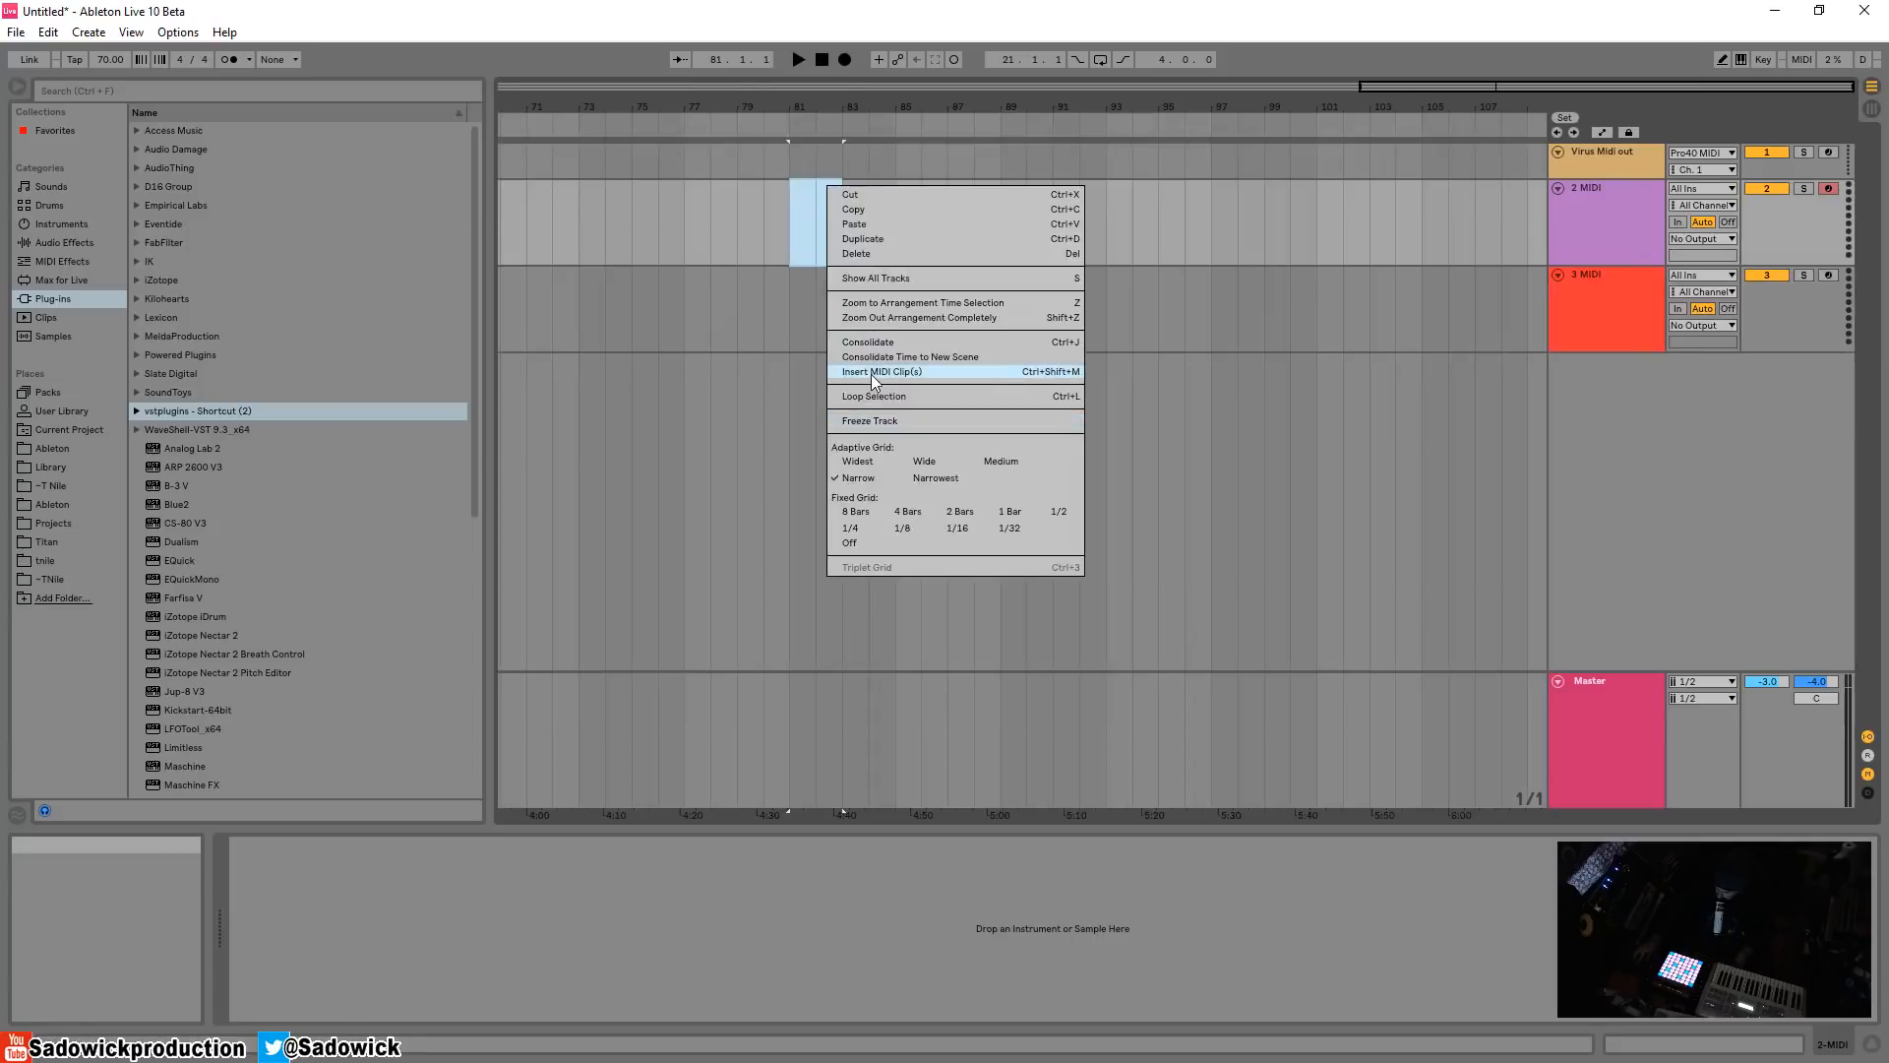
Insert empty MIDI clips at bar 81 on 2 MIDI and 3 MIDI, then open the purple clip
click(885, 371)
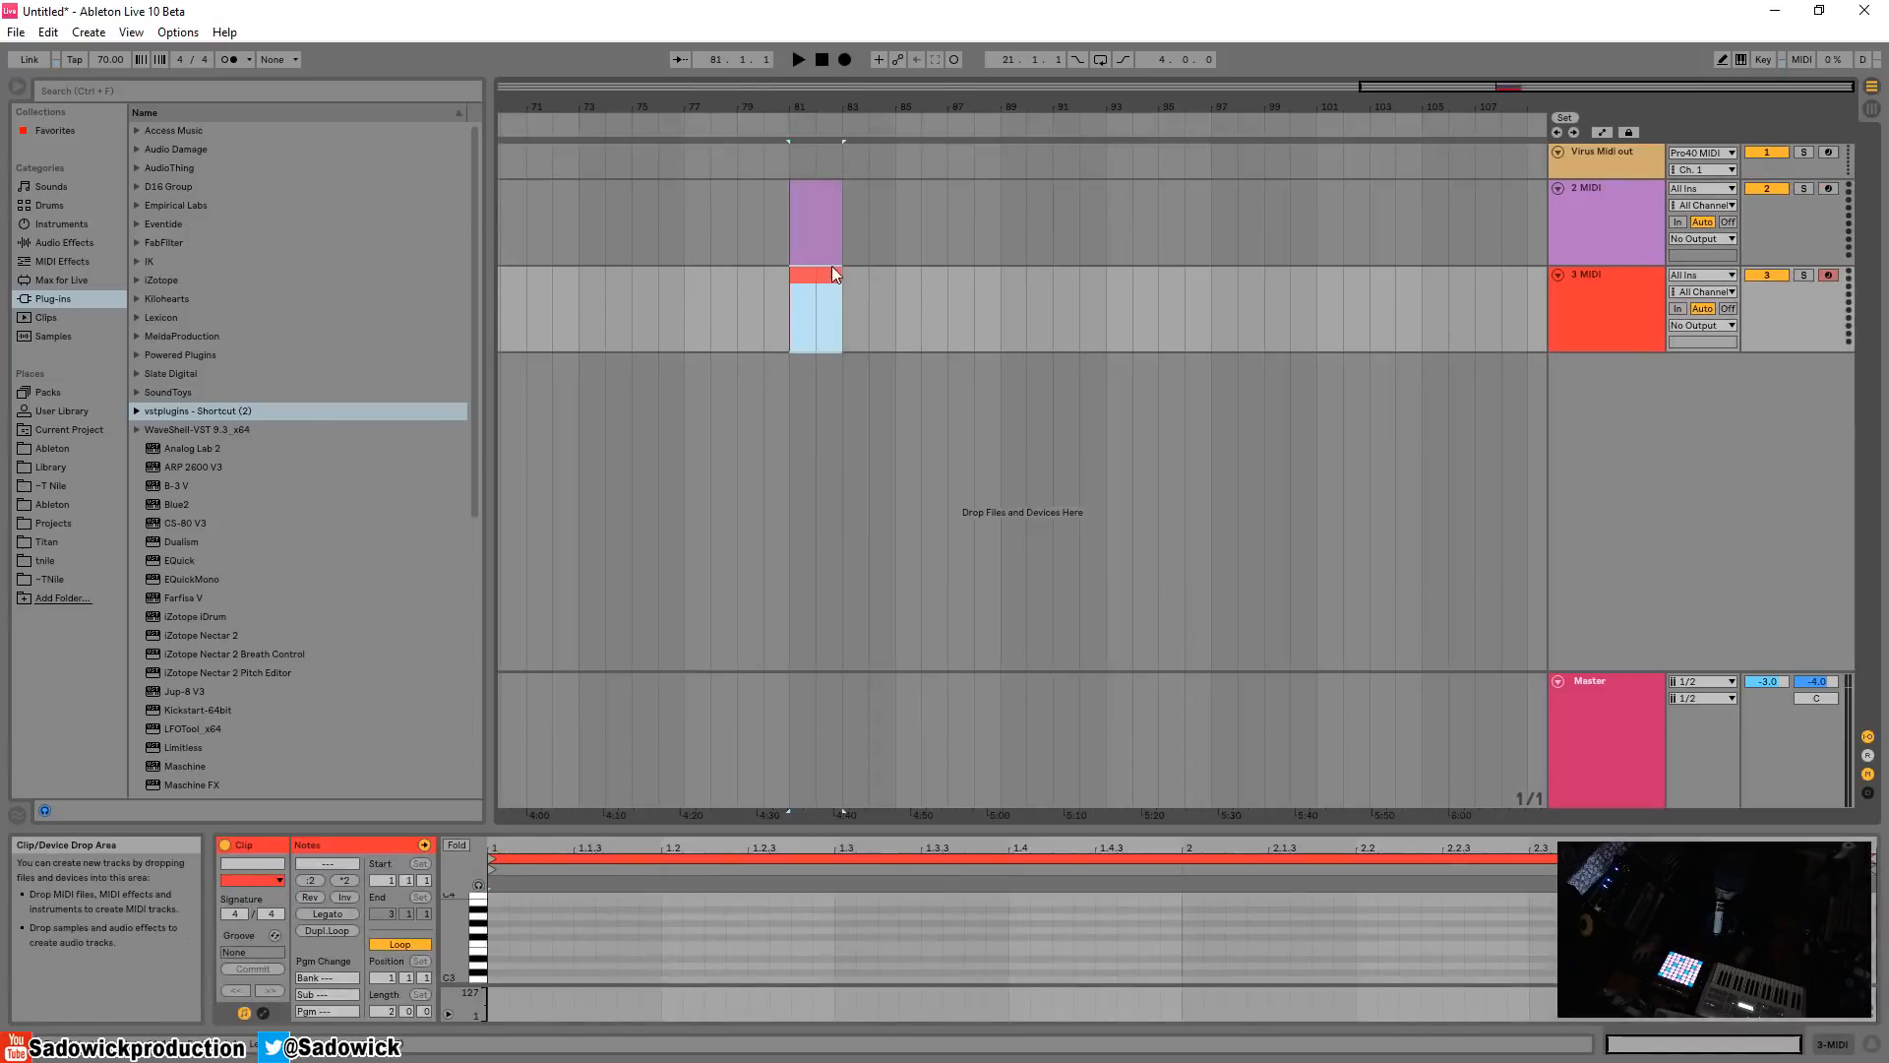
click(928, 219)
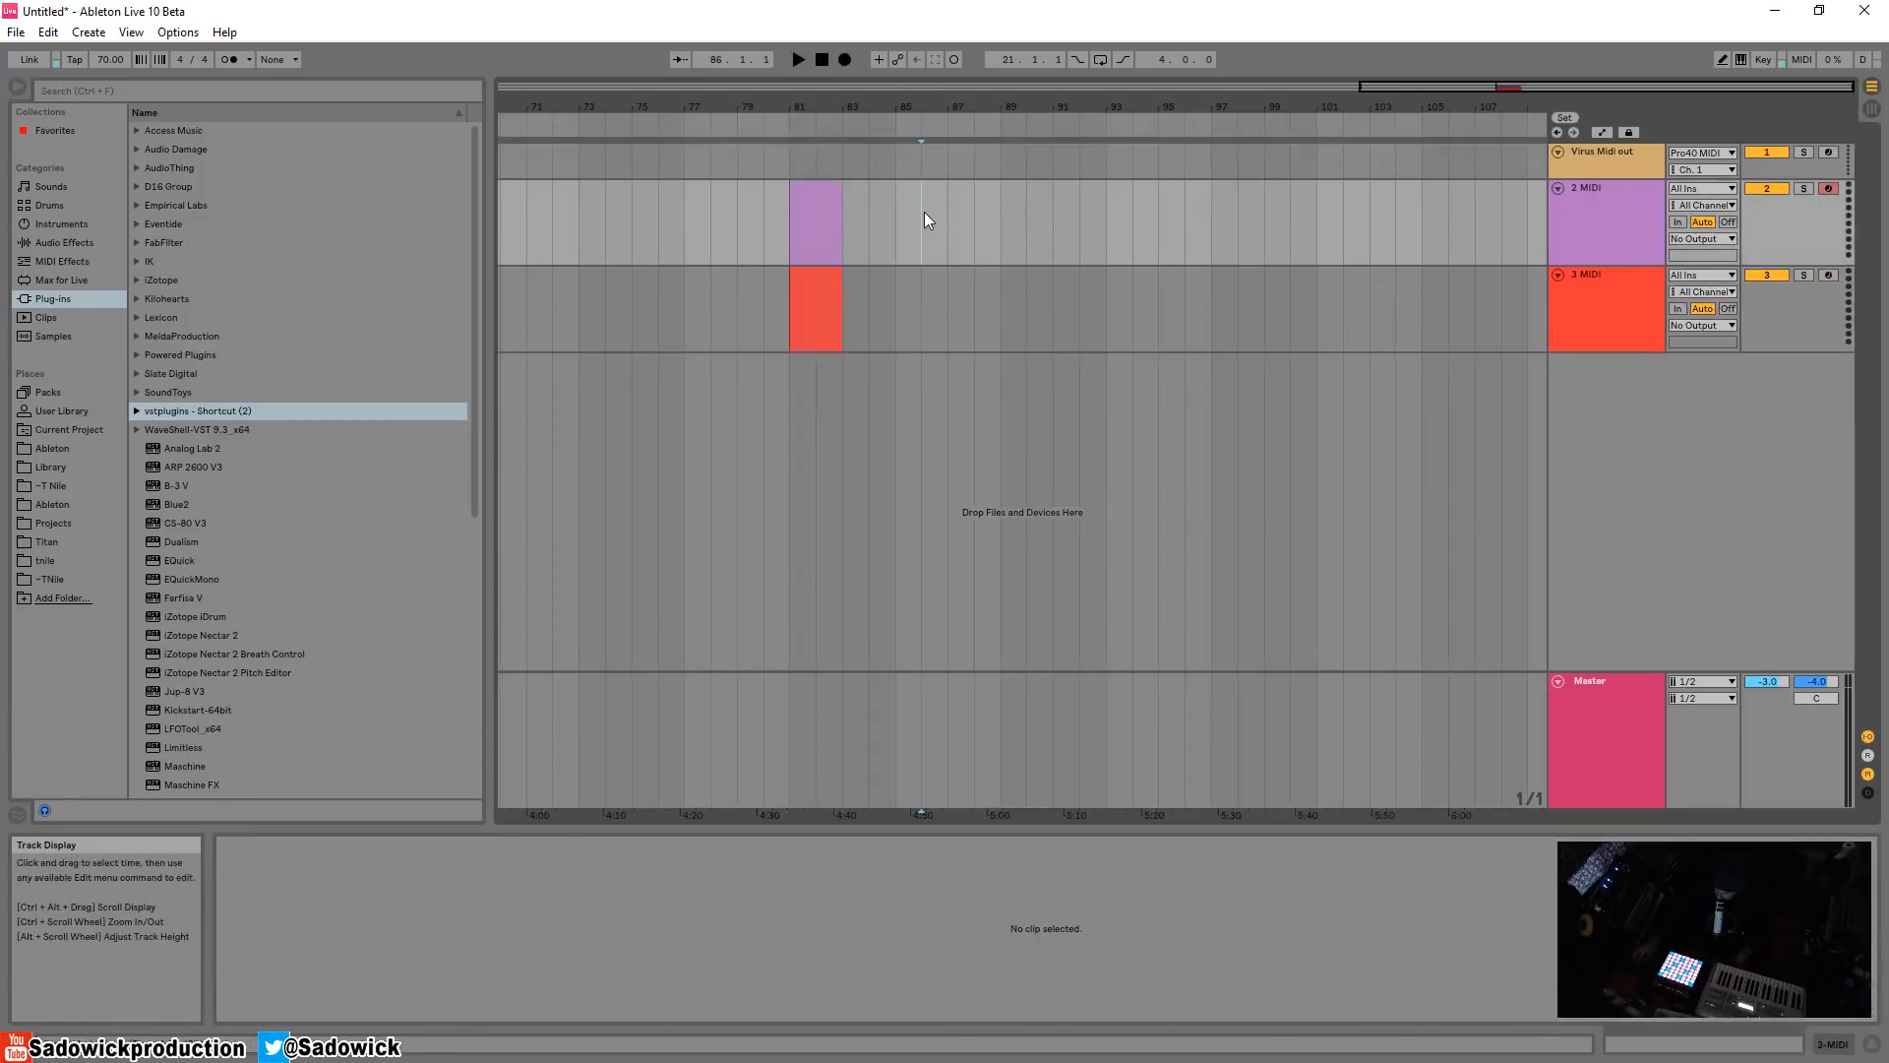
double_click(814, 223)
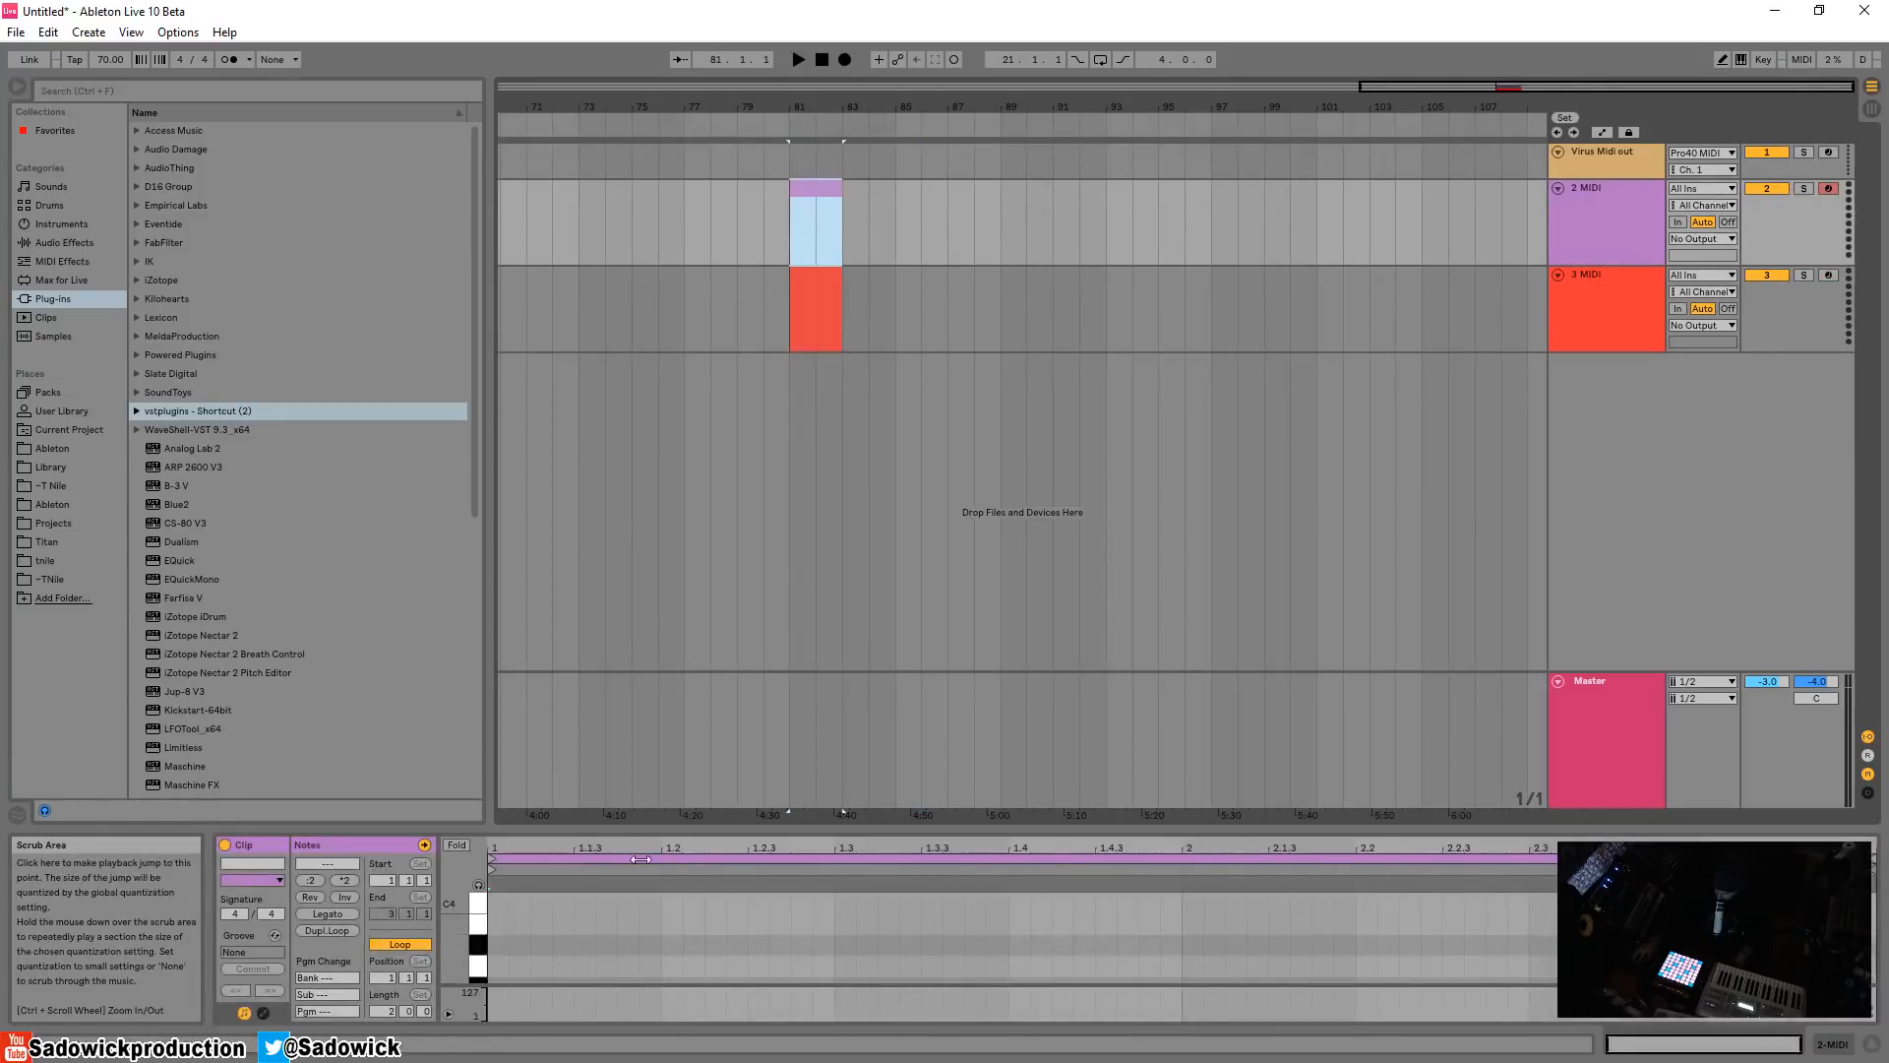
mouse_move(812, 285)
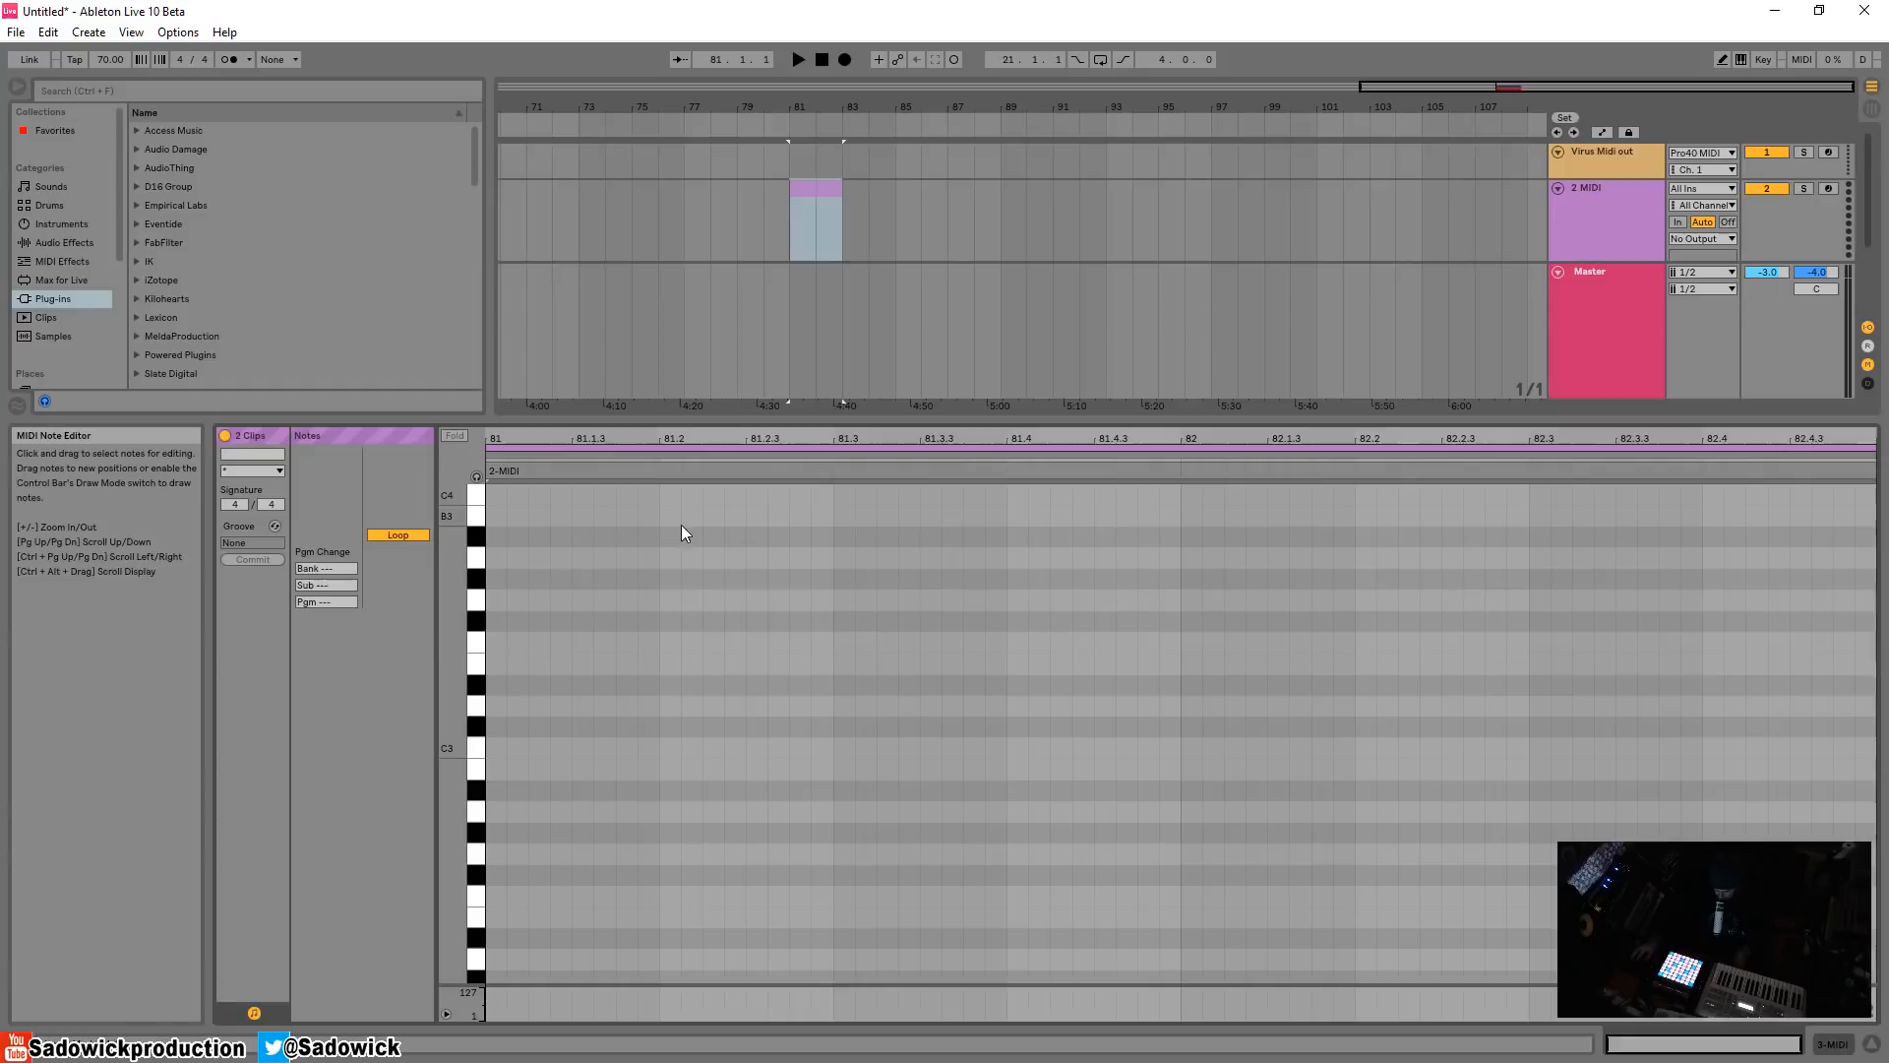
mouse_move(544, 471)
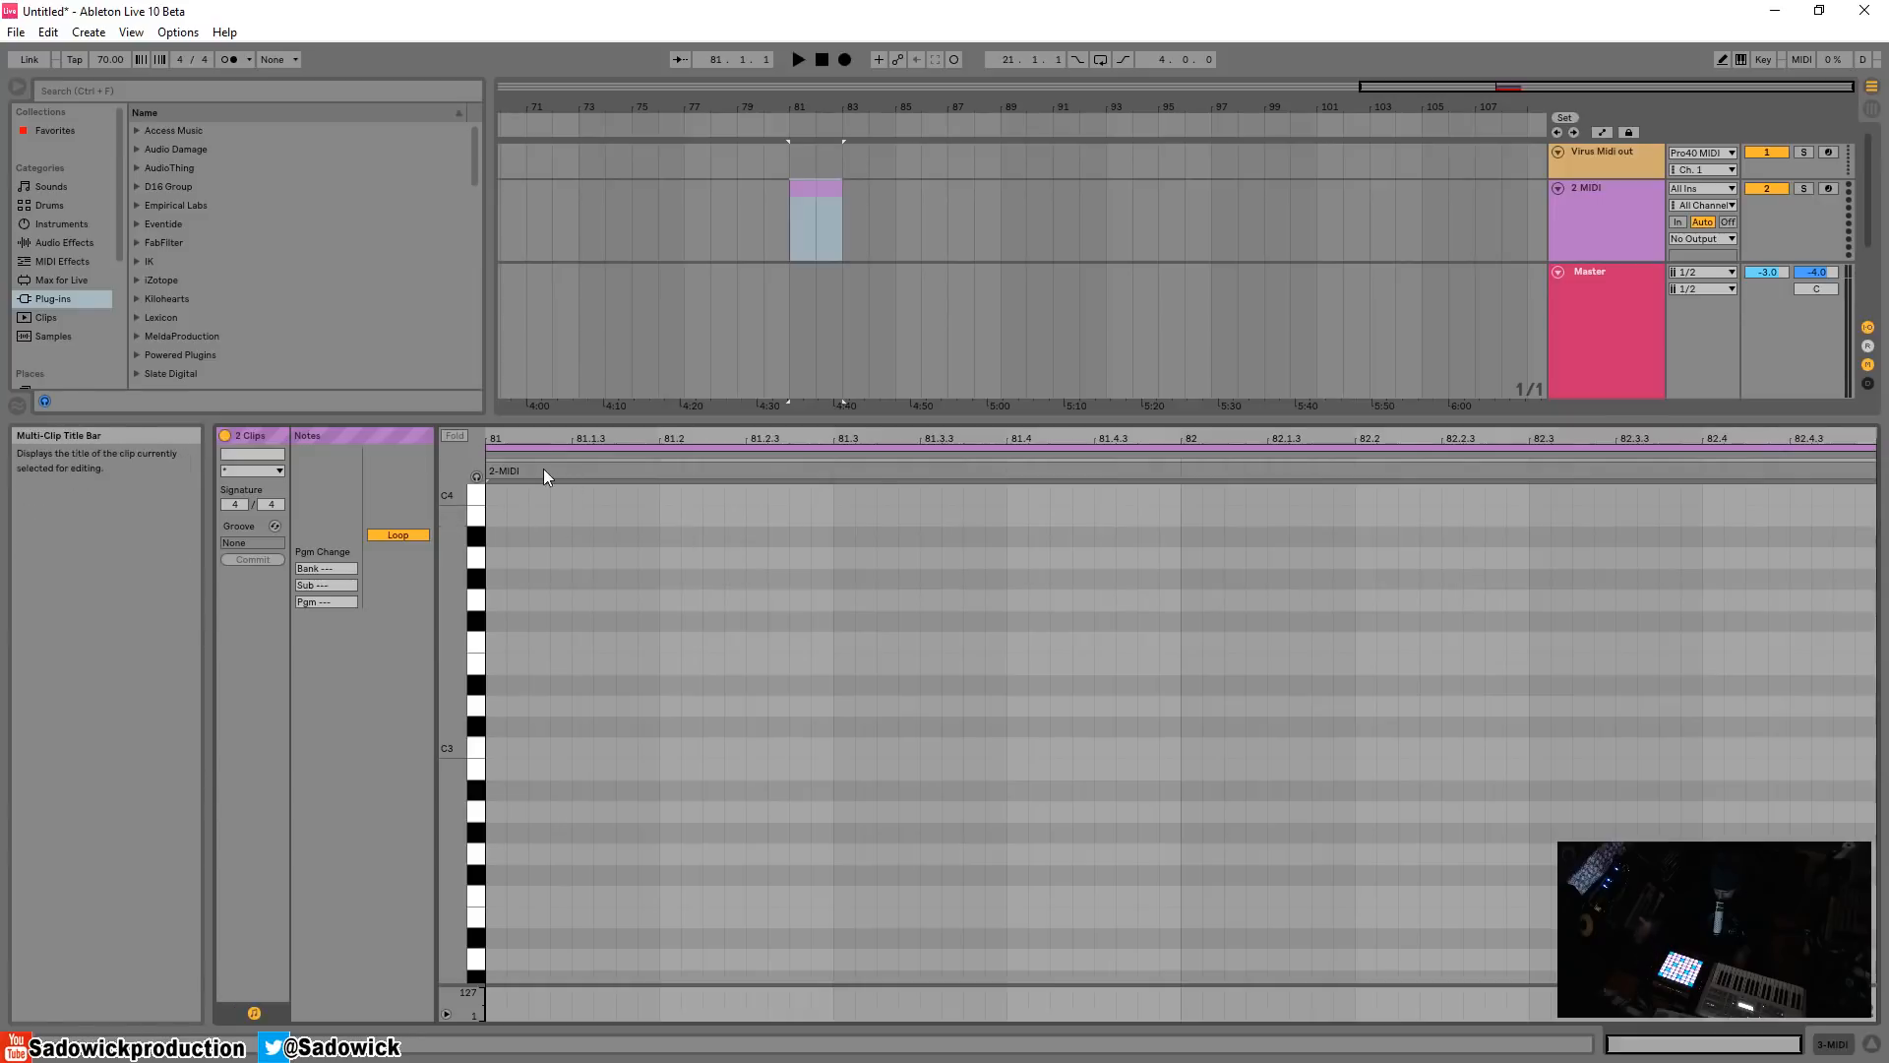
mouse_move(590, 498)
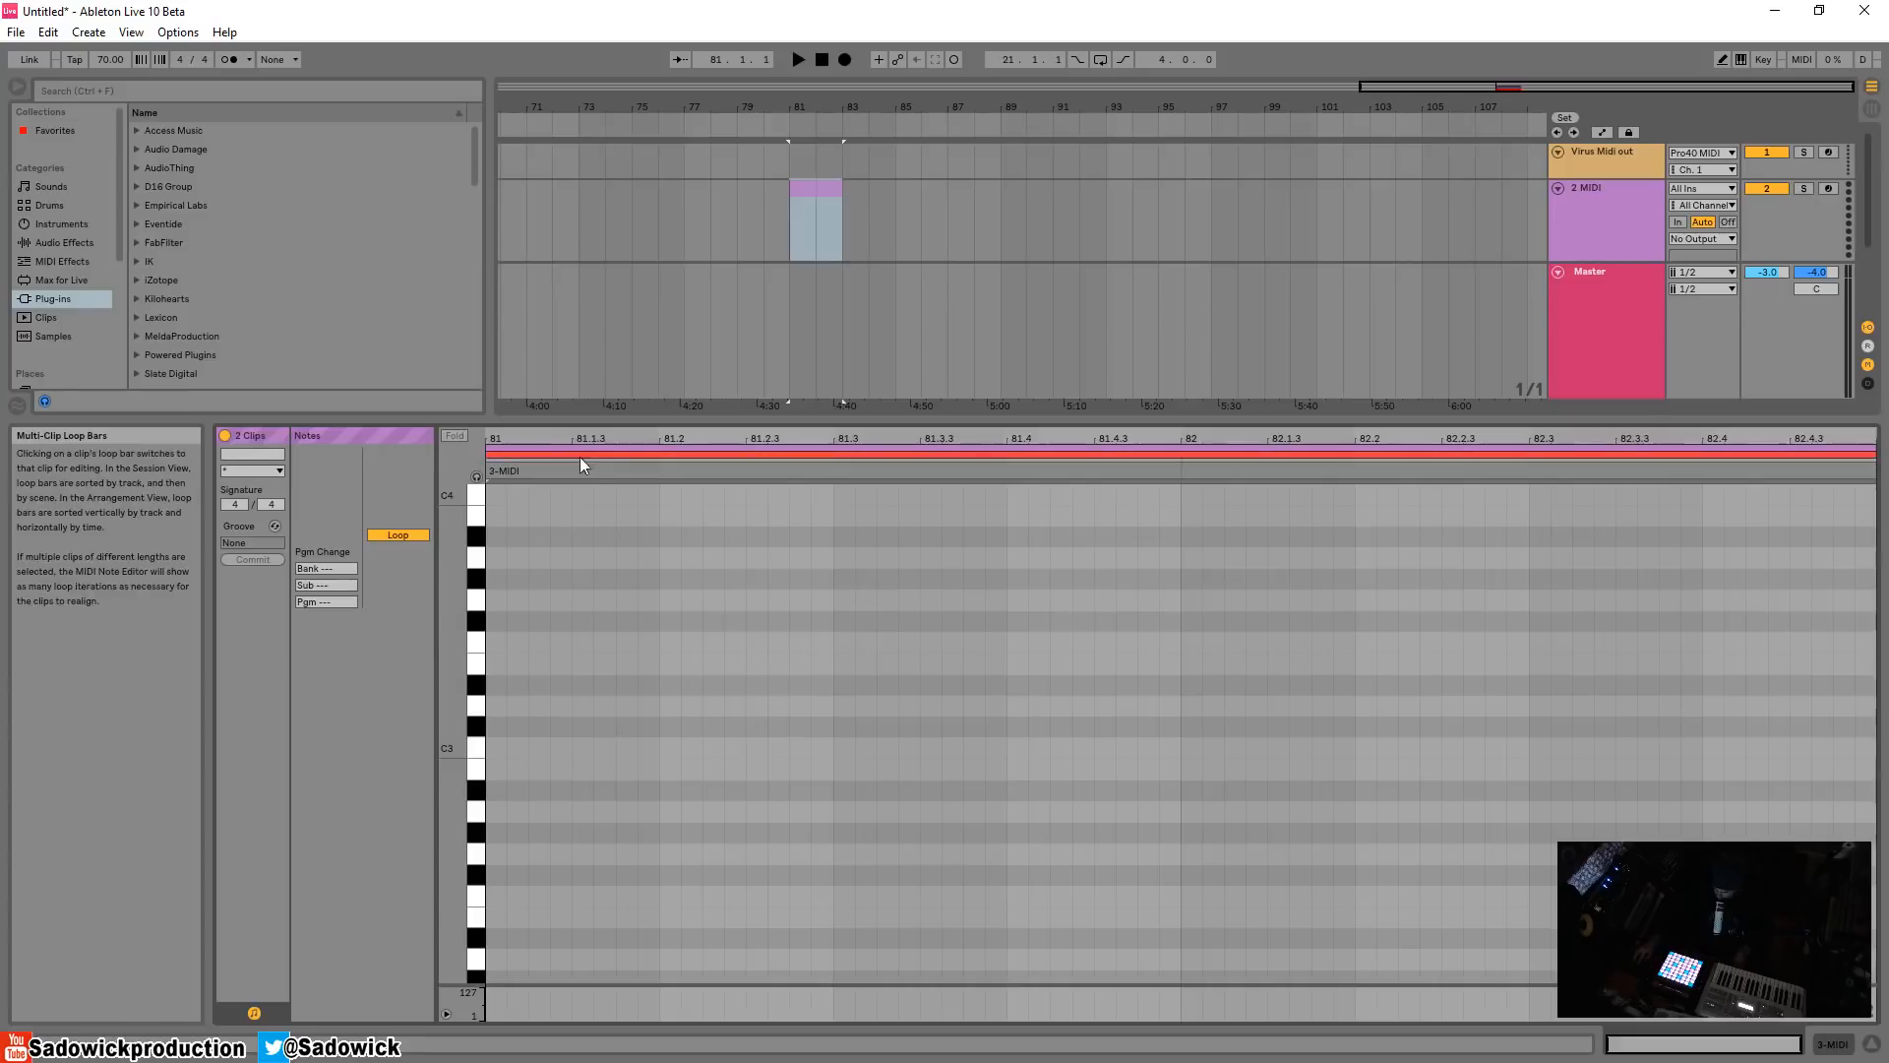
mouse_move(585, 472)
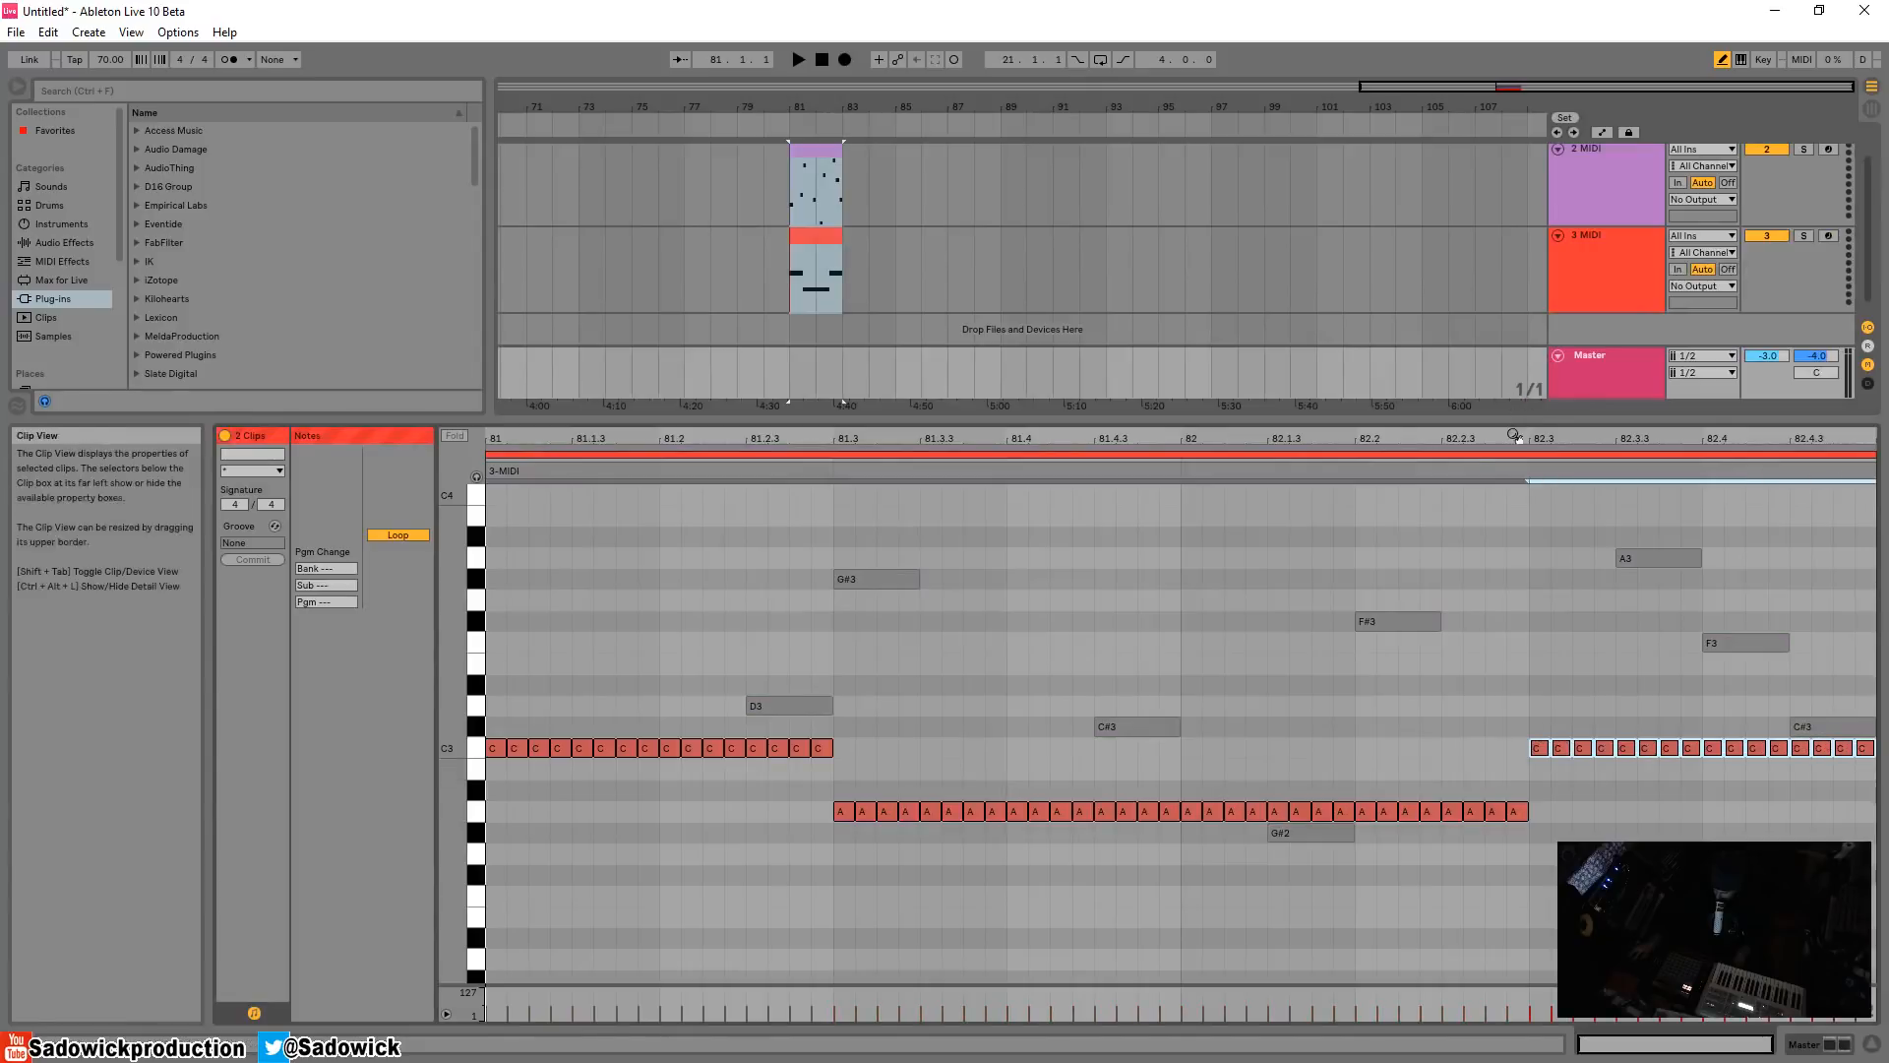
Click in the multi-clip note editor
click(739, 455)
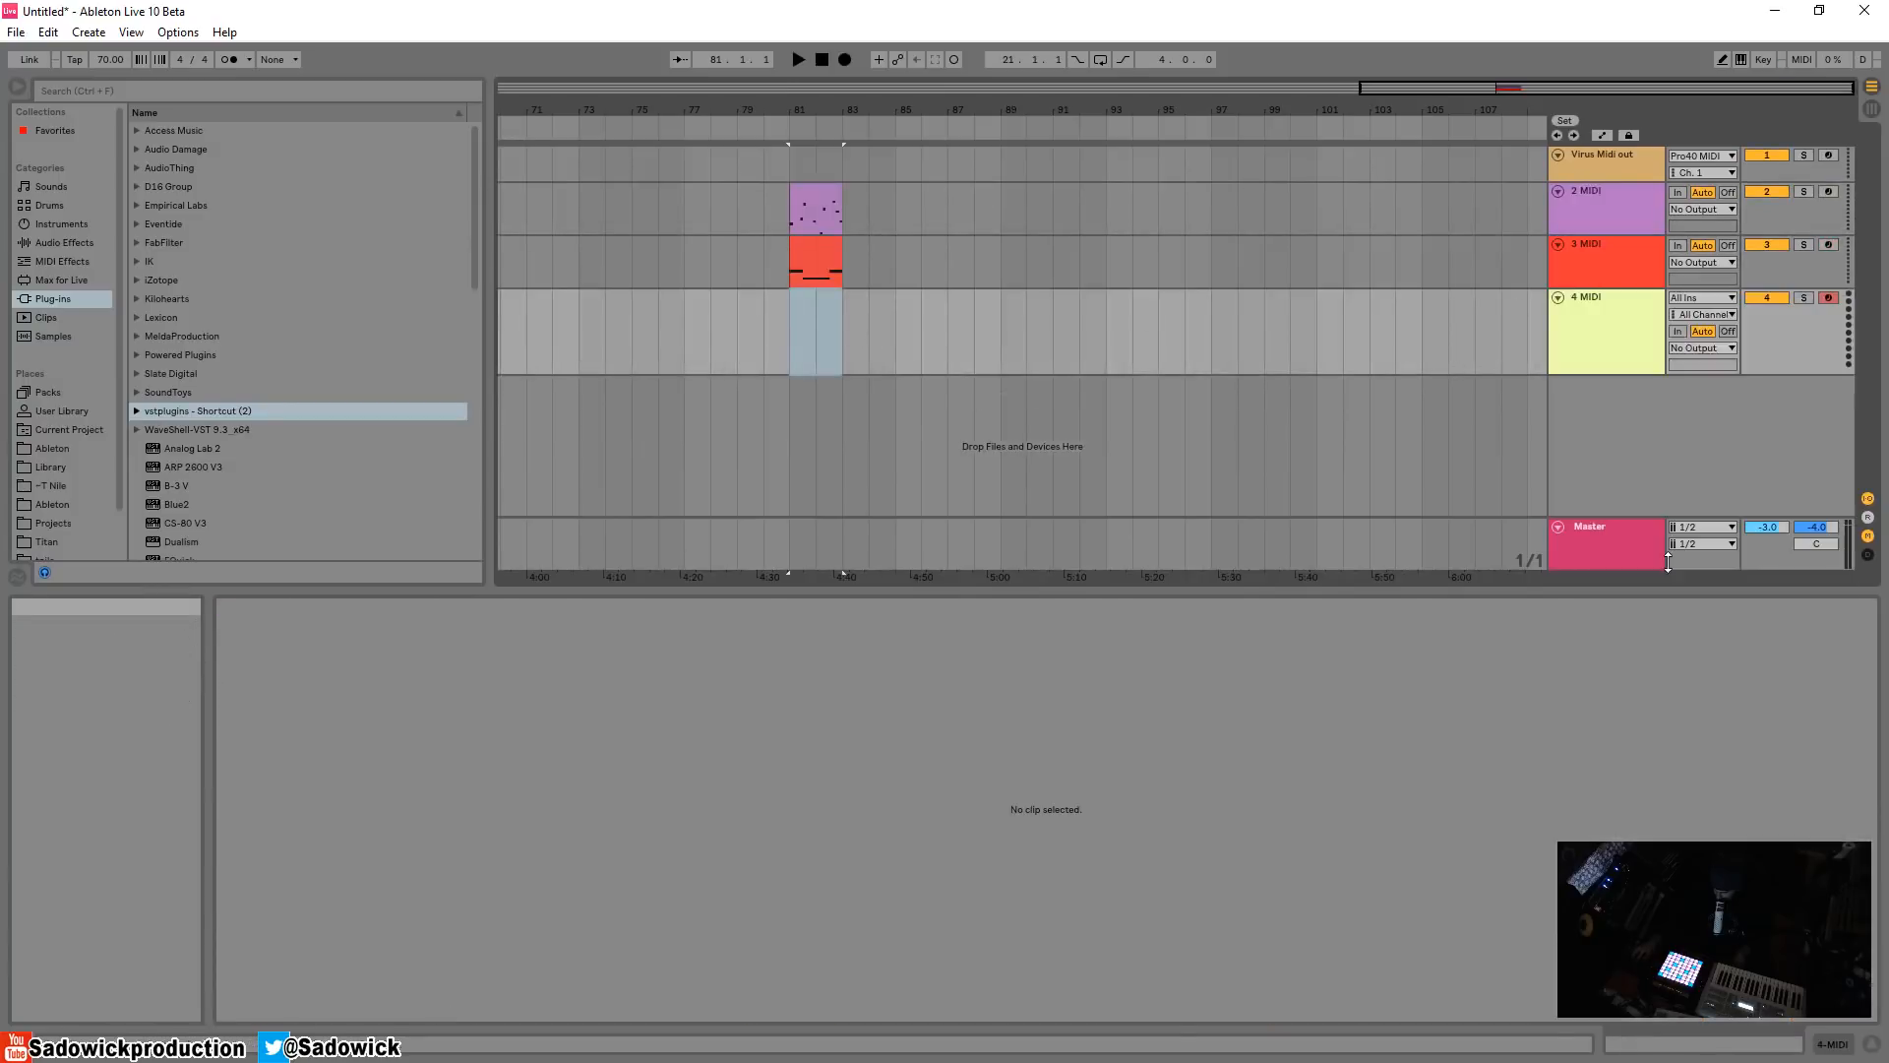
Insert an empty MIDI clip at bar 81 on the yellow 4 MIDI track
right_click(814, 350)
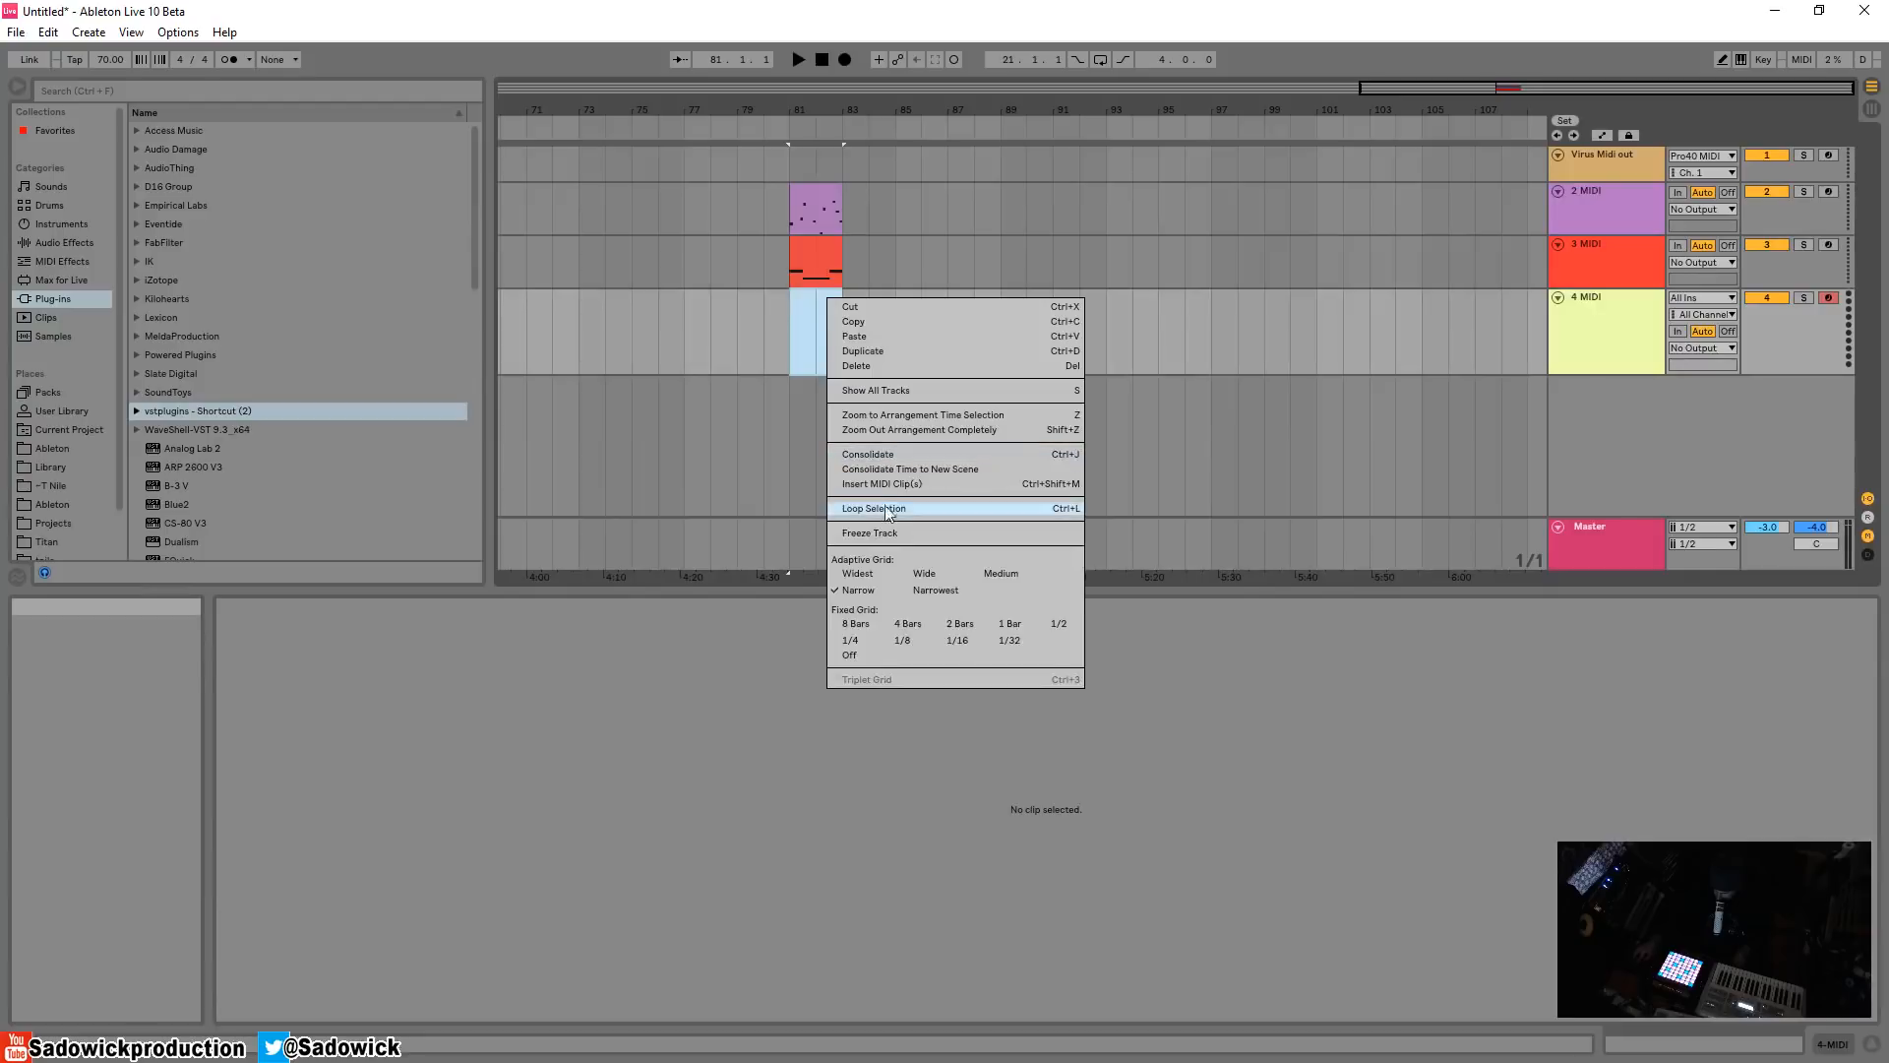
click(873, 508)
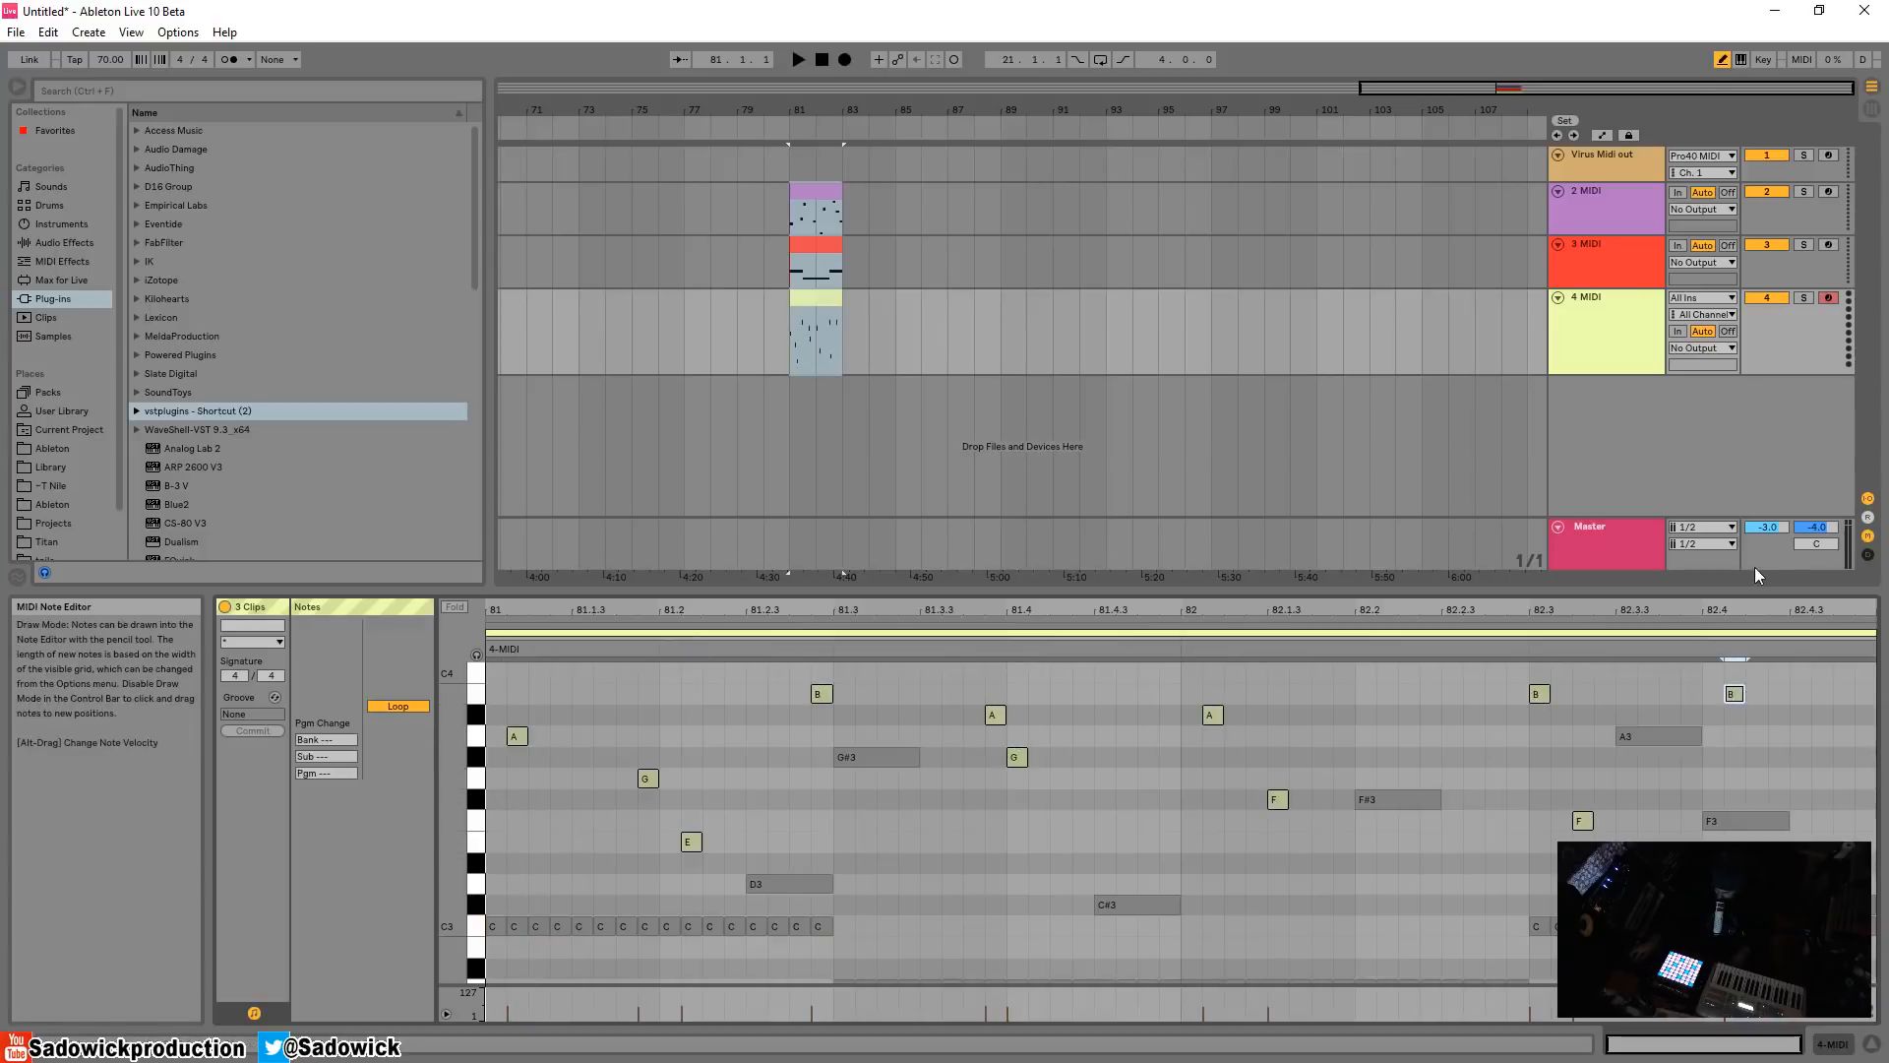
mouse_move(1380, 503)
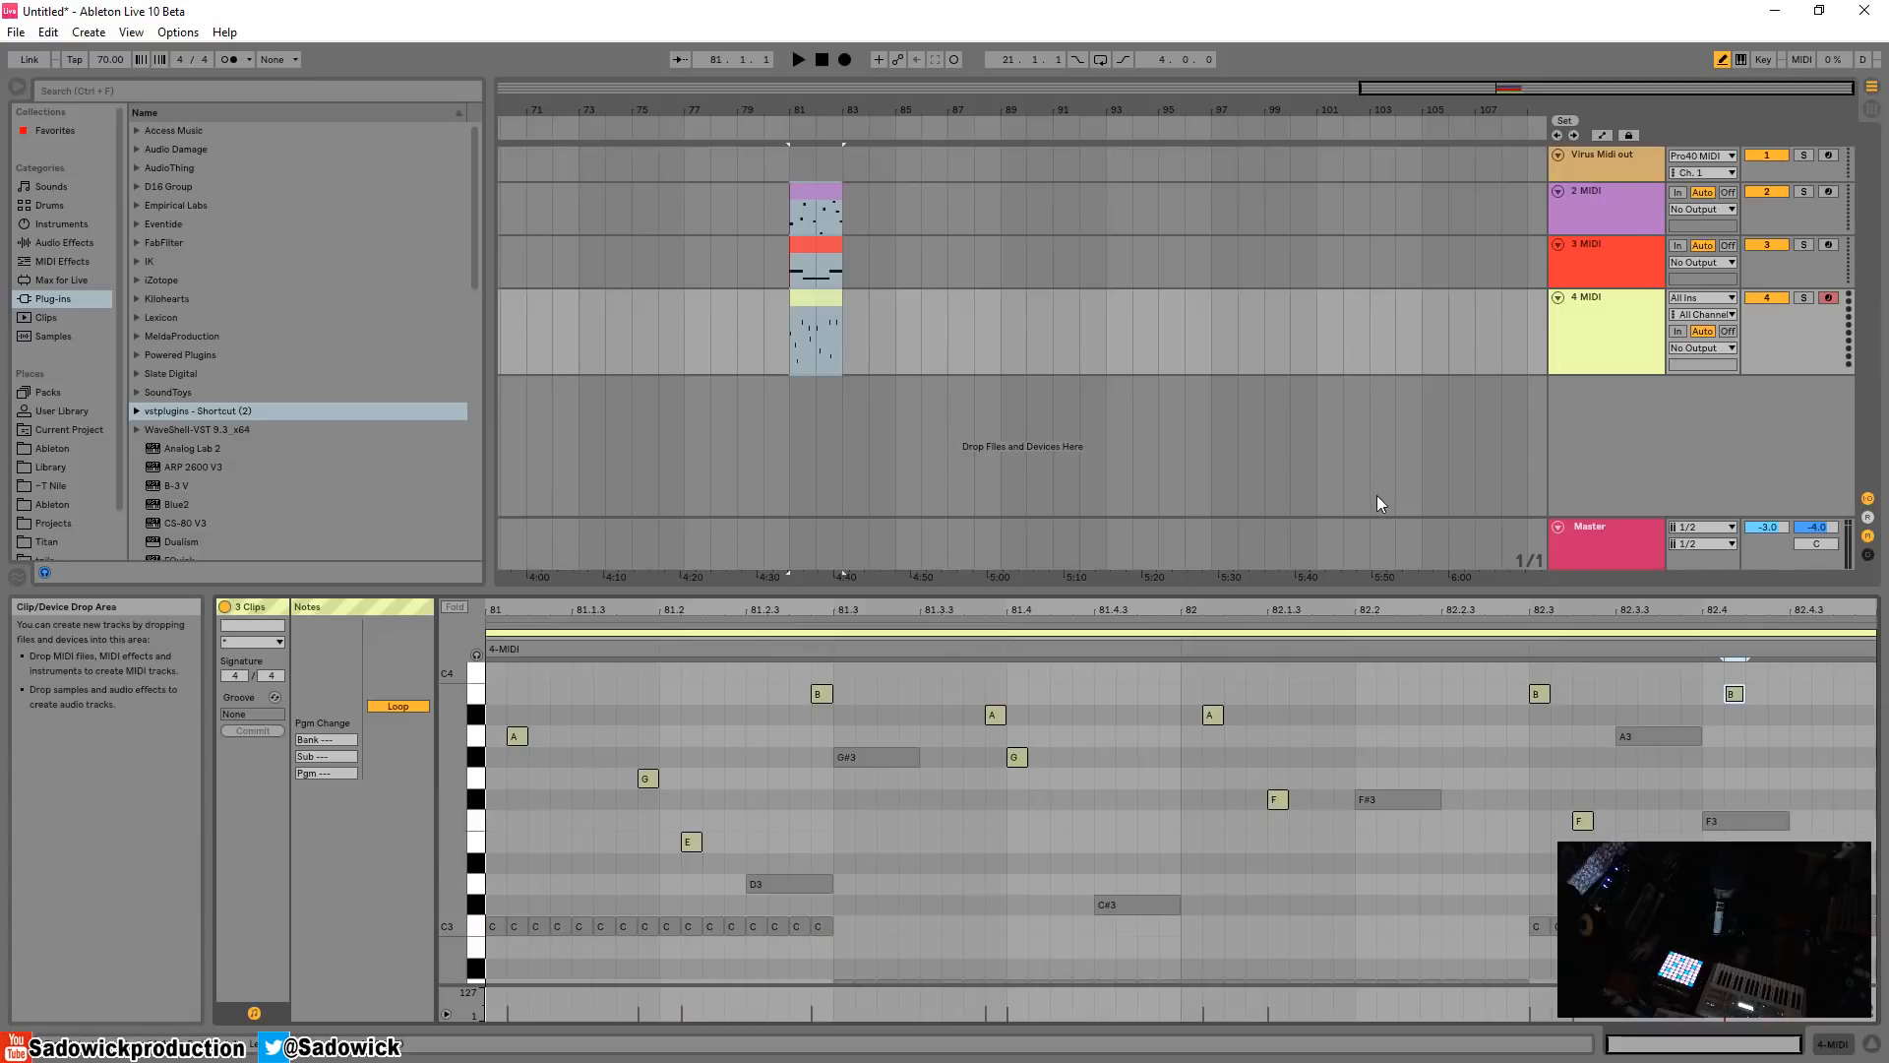
mouse_move(638, 452)
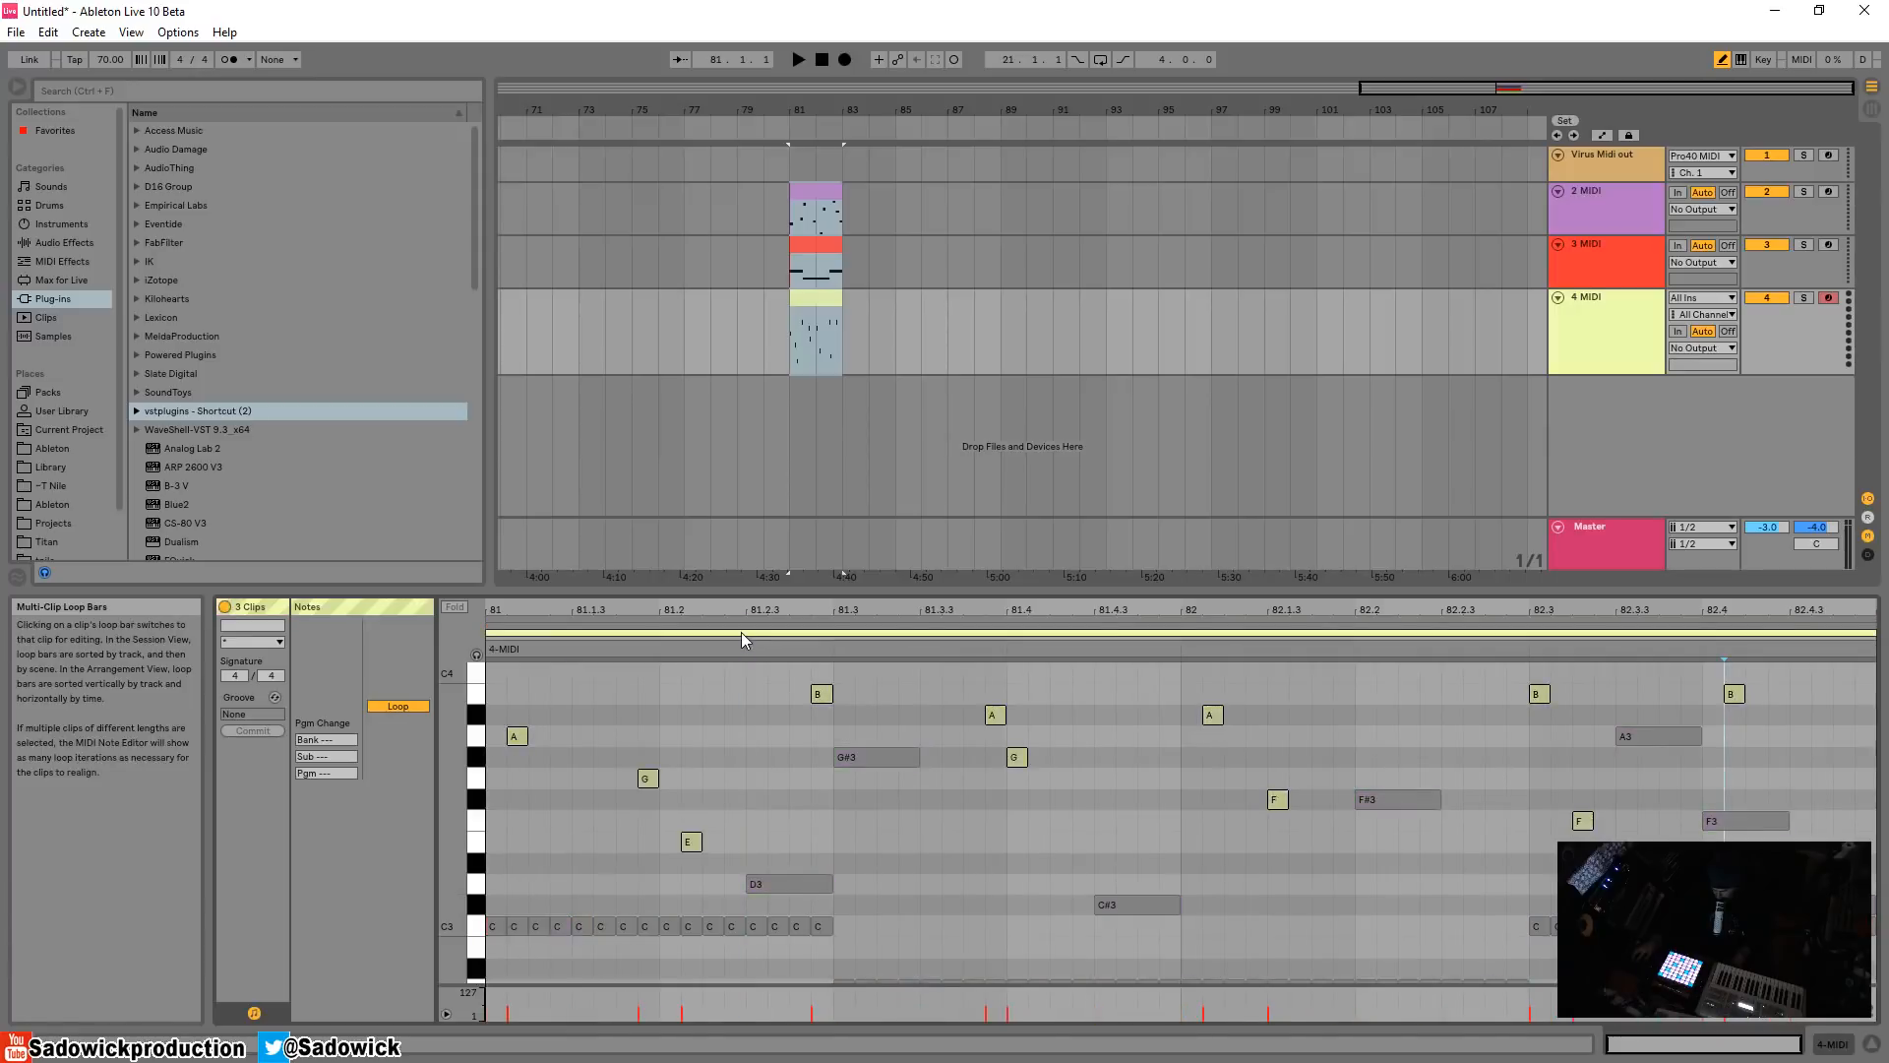
mouse_move(742, 567)
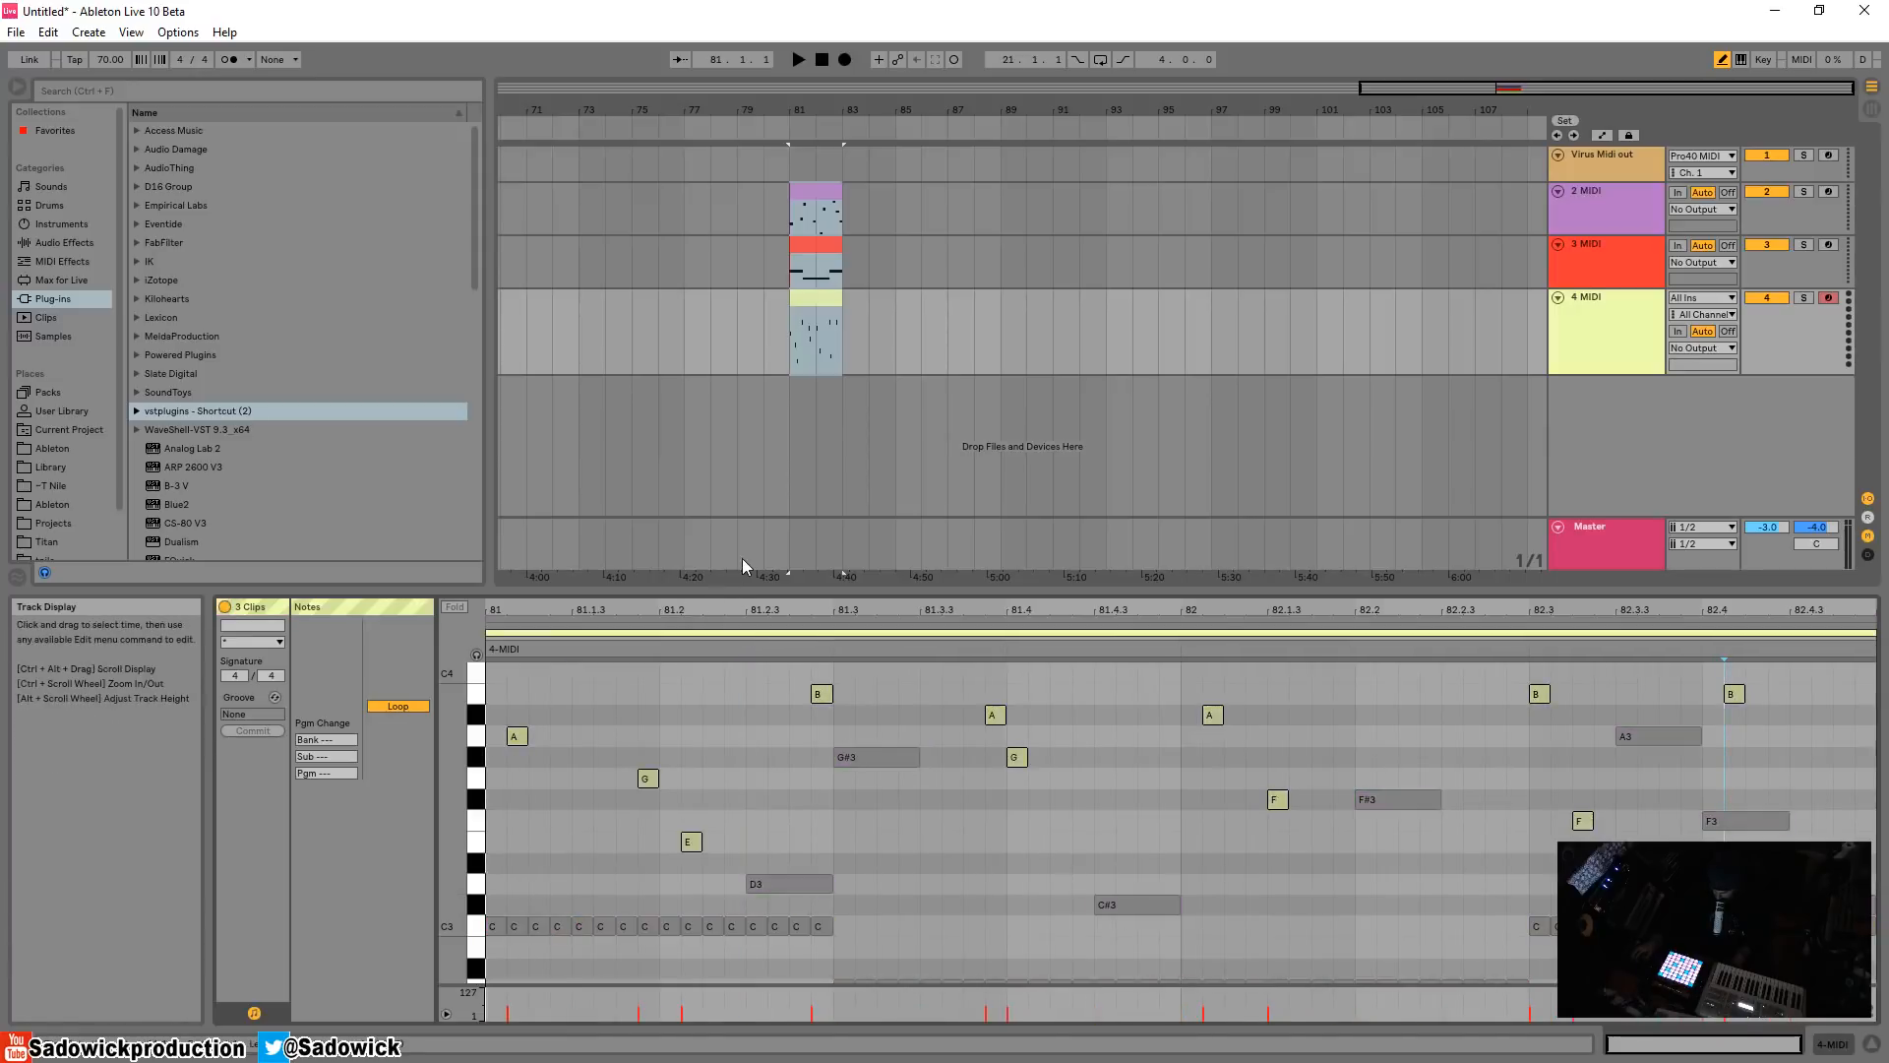
mouse_move(1139, 801)
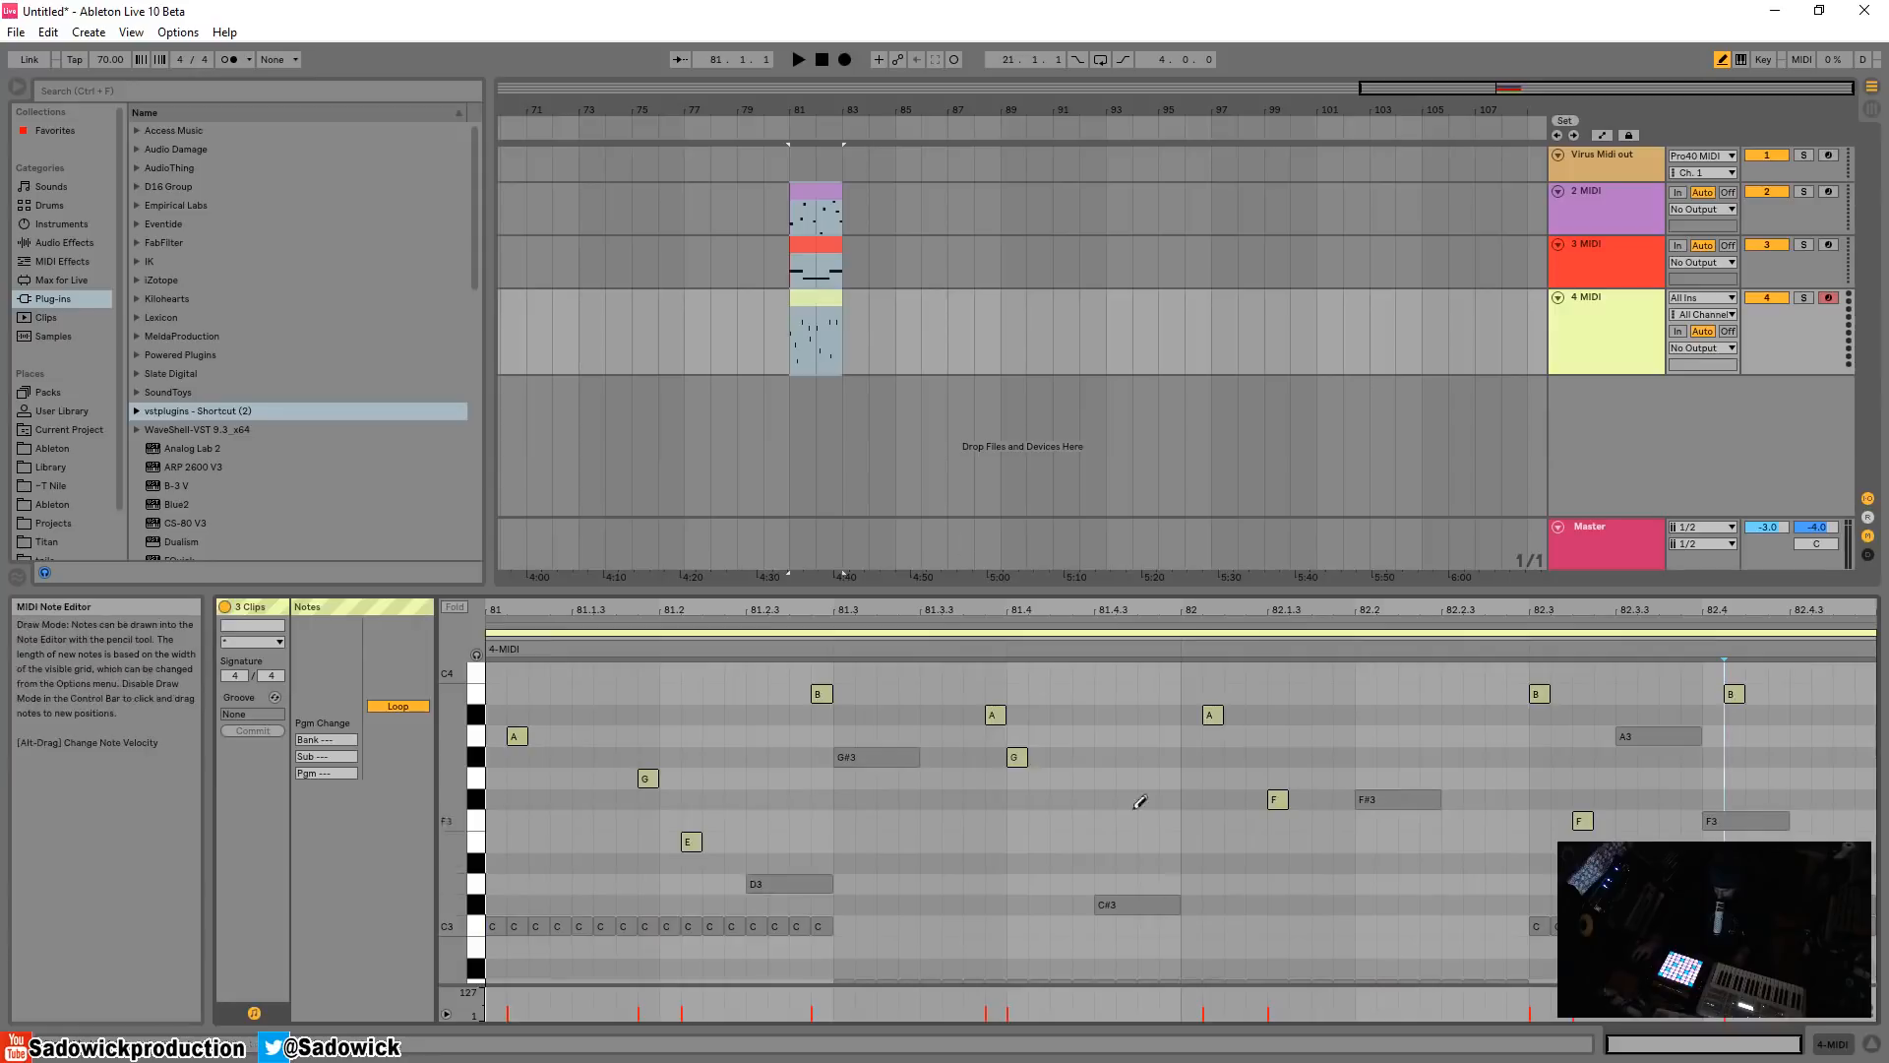